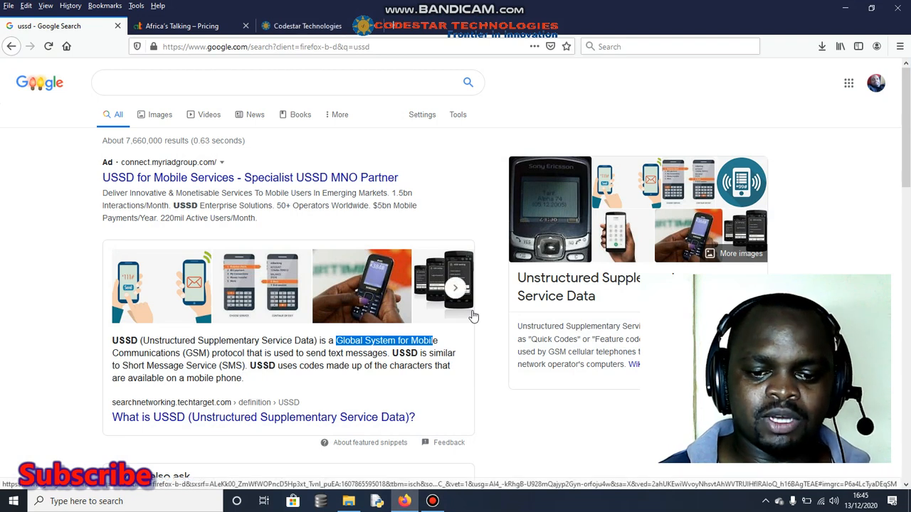
mouse_move(557, 89)
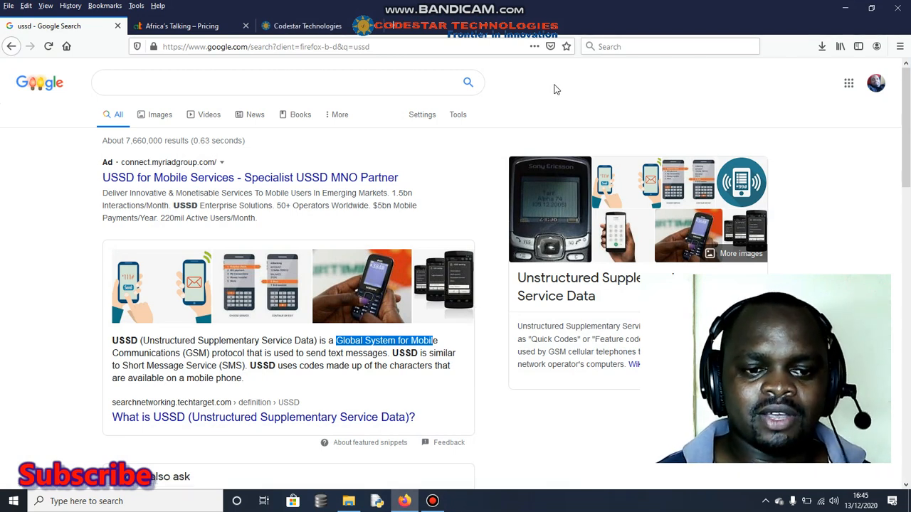
mouse_move(552, 212)
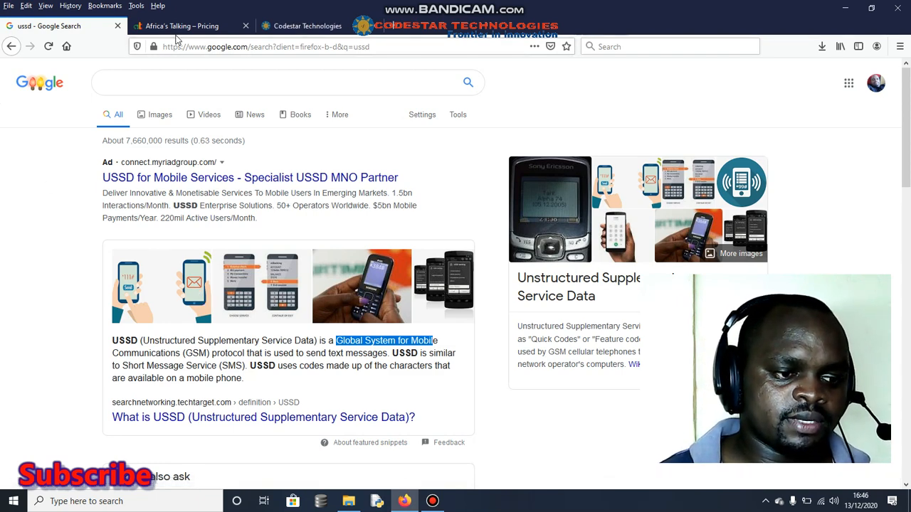
Reload the Africa's Talking site and open its Pricing page
left_click(188, 26)
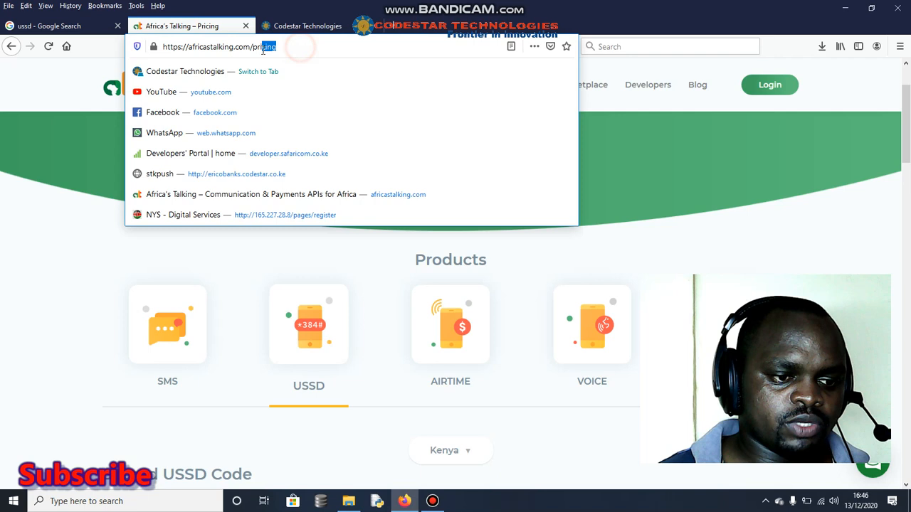
key("Return")
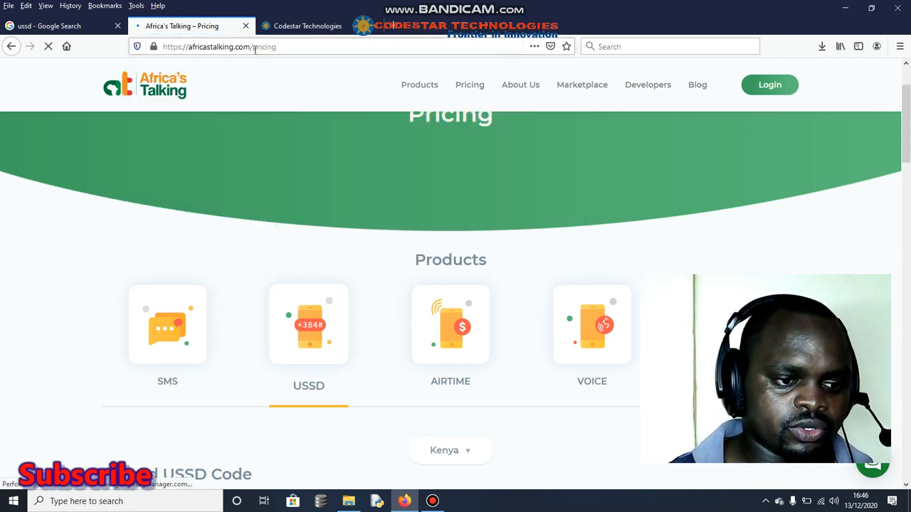
left_click(256, 46)
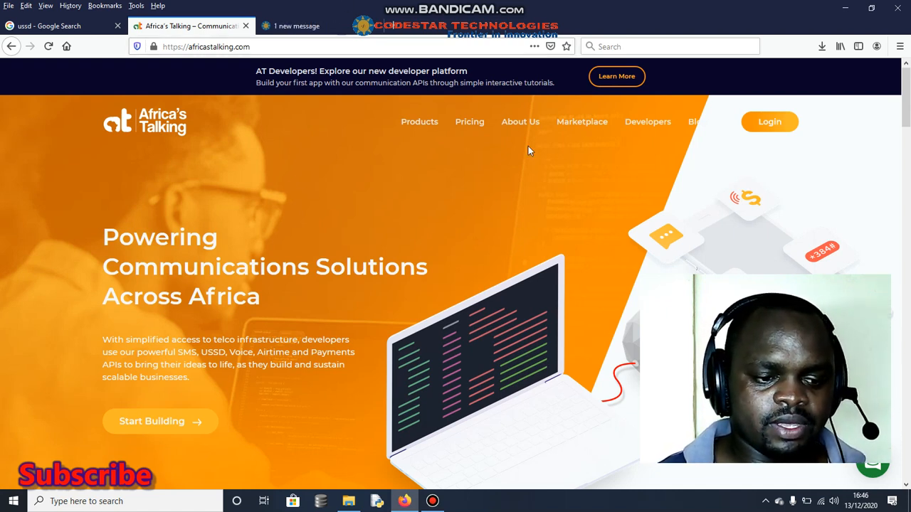
mouse_move(575, 215)
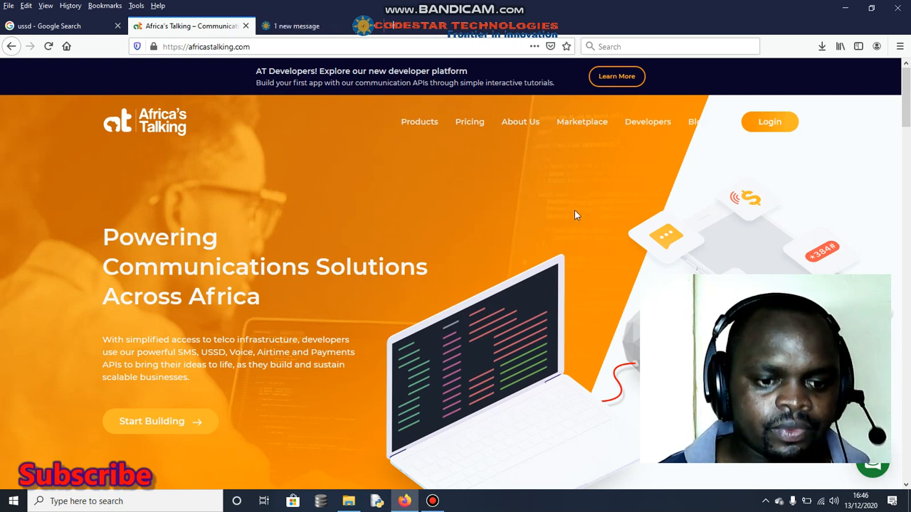
mouse_move(470, 121)
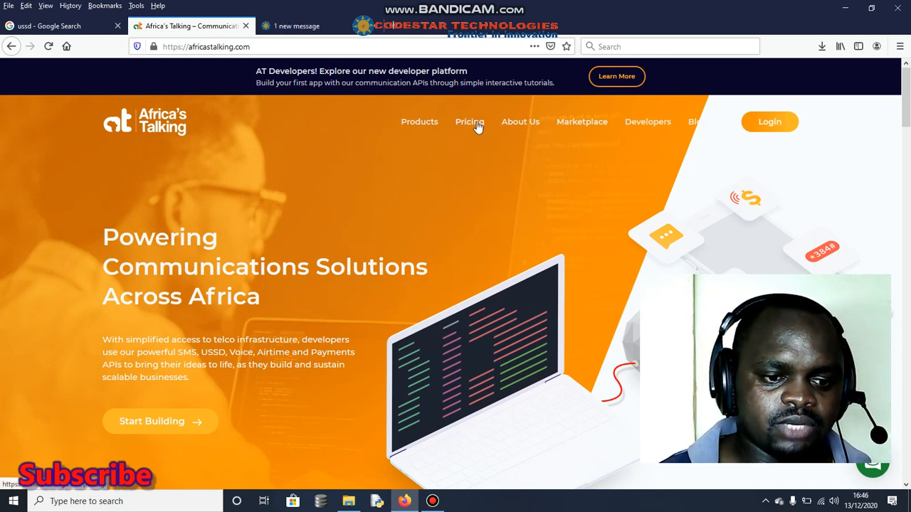
left_click(469, 121)
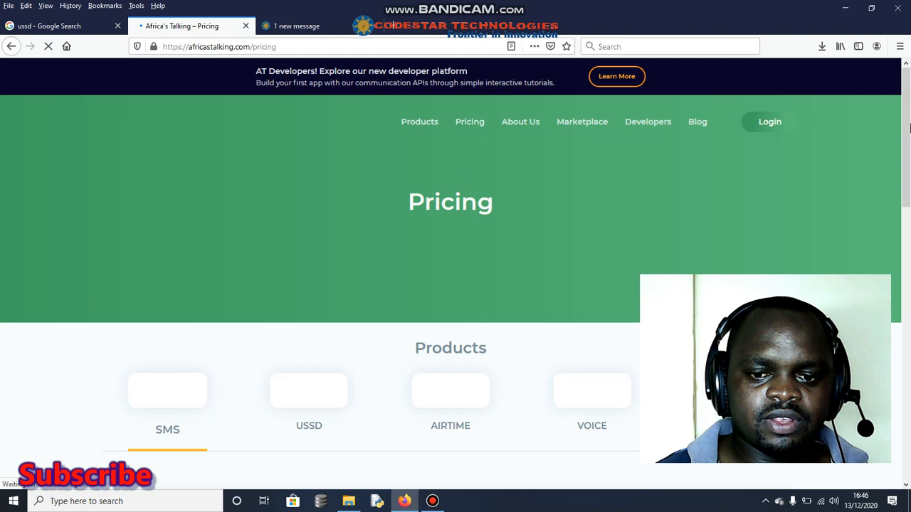
scroll("down", 3)
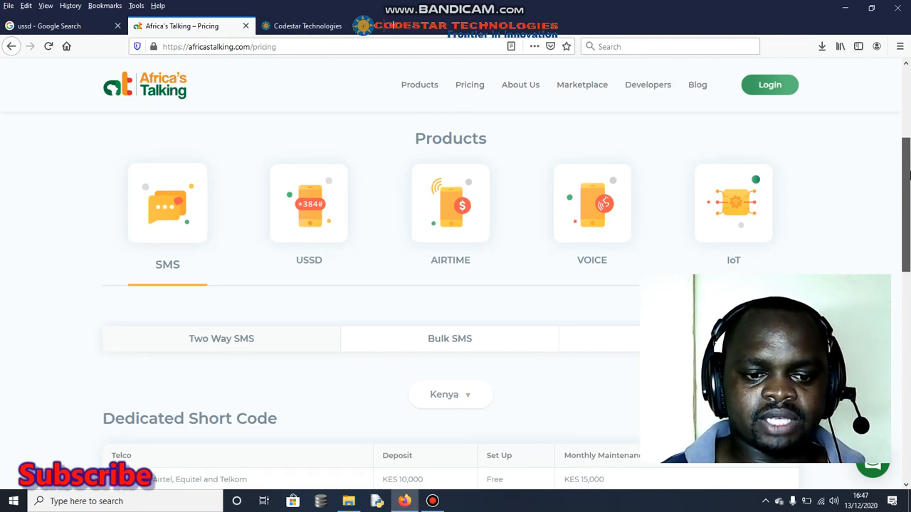
scroll("down", 3)
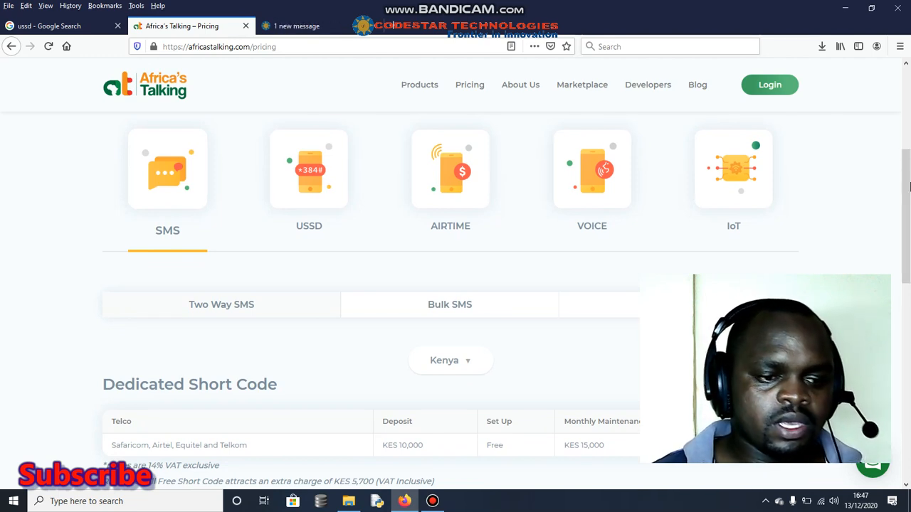
Select USSD pricing and review Kenya's Shared USSD Code rates
left_click(309, 178)
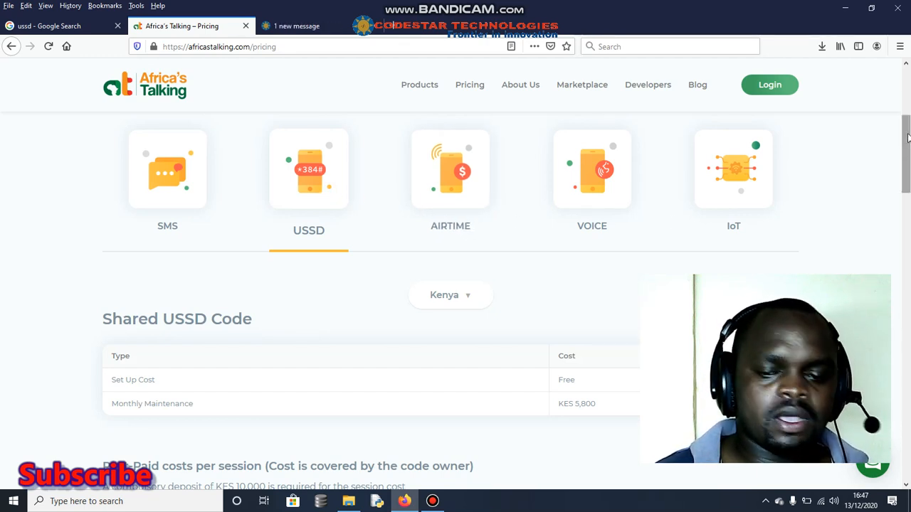
scroll("down", 3)
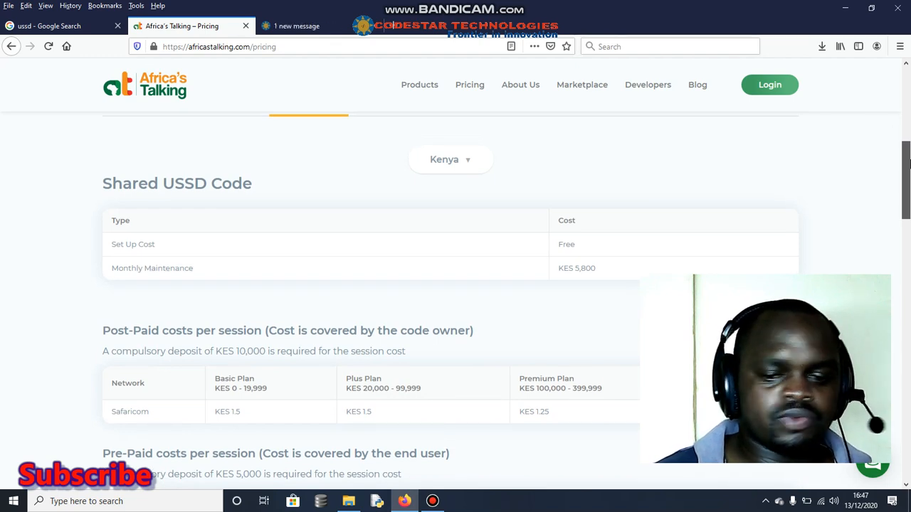
scroll("up", 3)
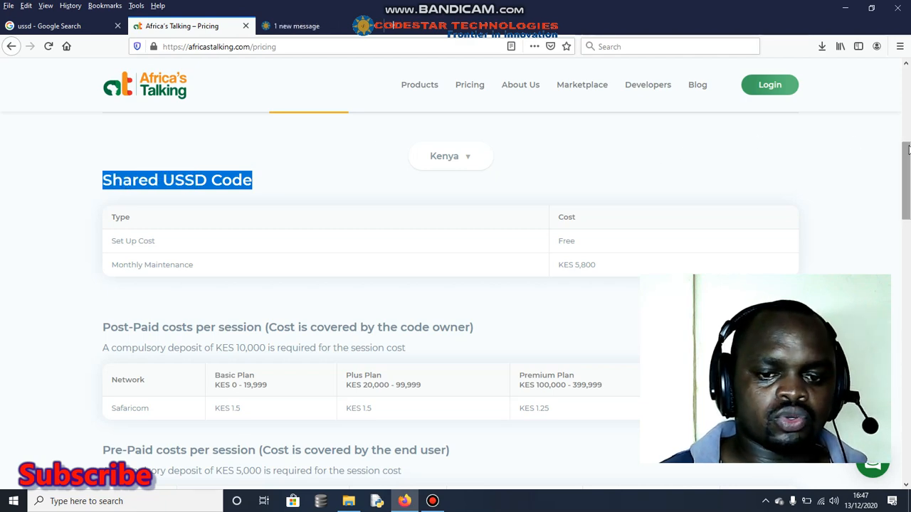
scroll("down", 3)
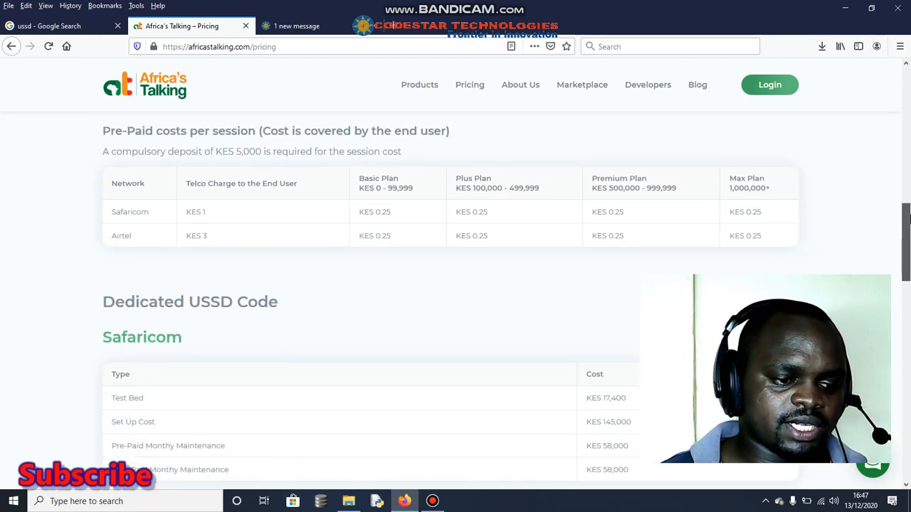
double_click(244, 296)
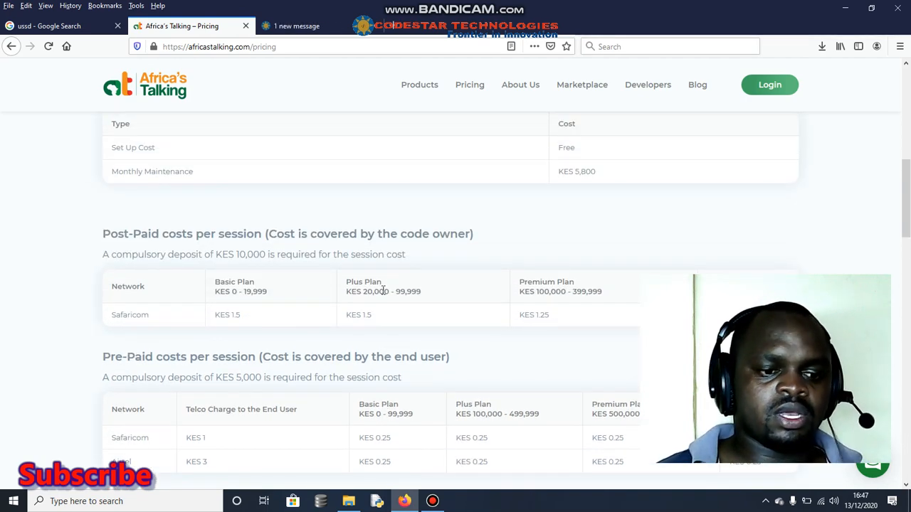
scroll("up", 3)
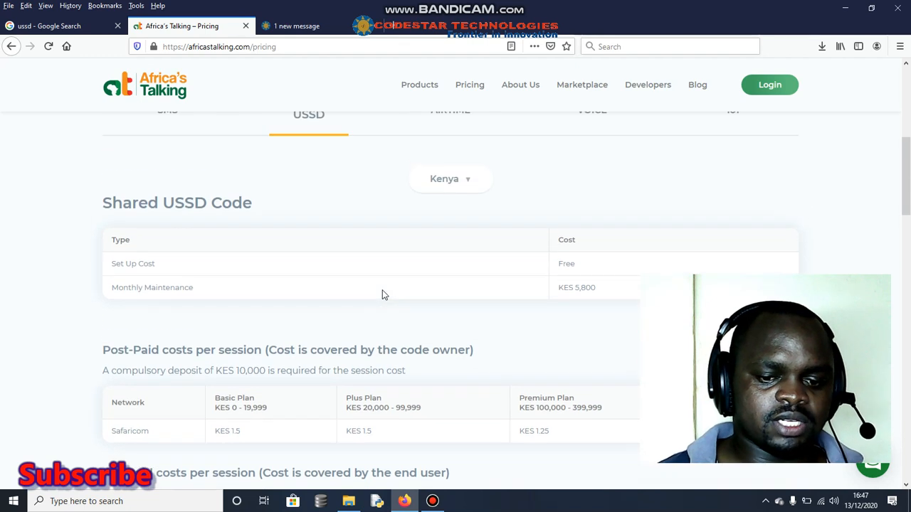
scroll("up", 3)
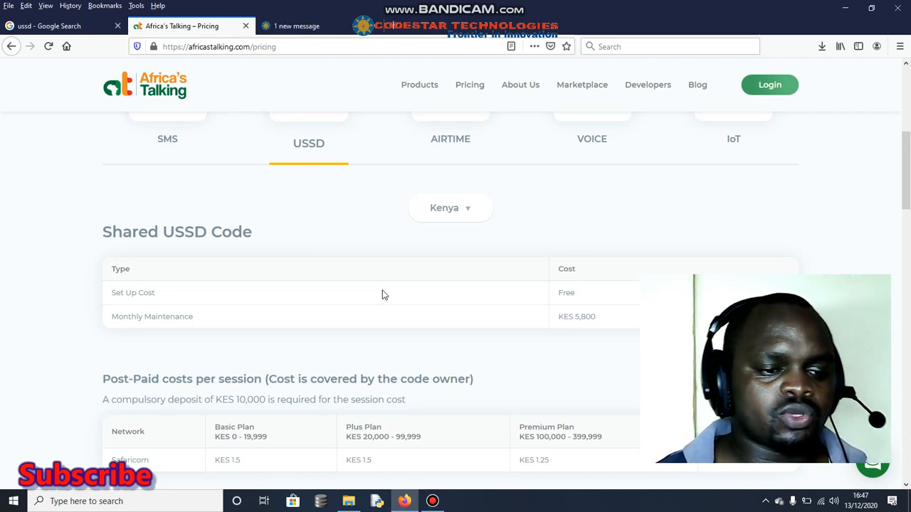
mouse_move(350, 61)
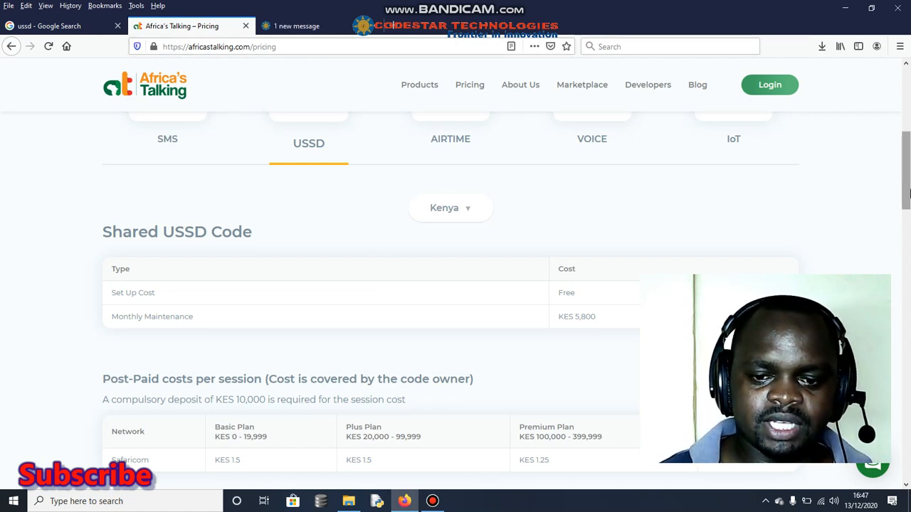
scroll("up", 3)
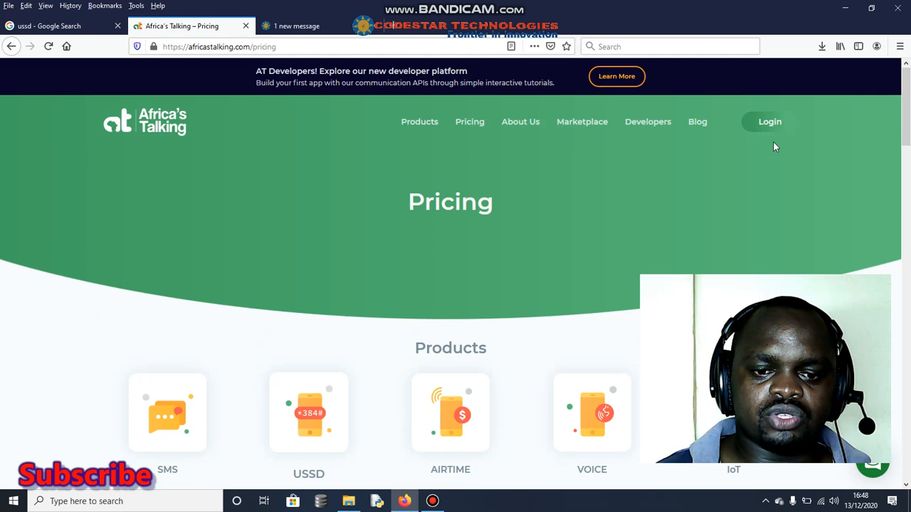
Log in with Google and go to the Sandbox App dashboard
left_click(769, 121)
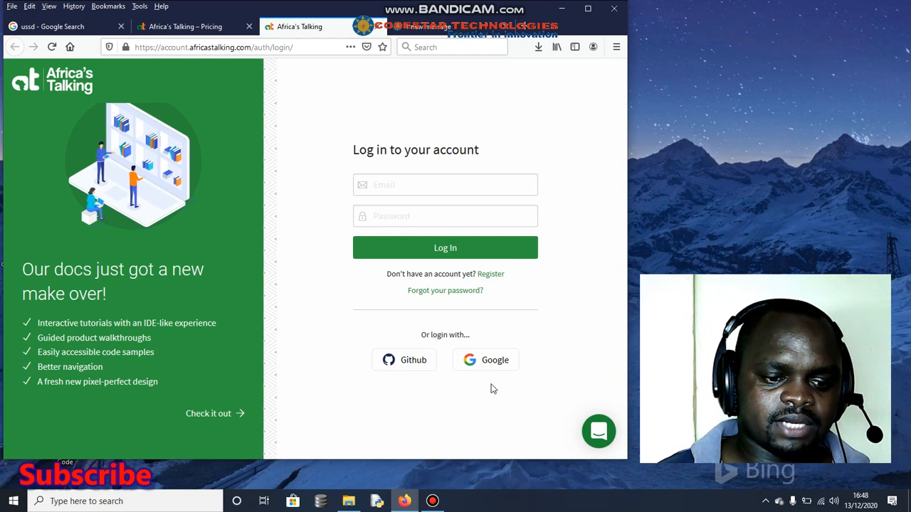
mouse_move(413, 359)
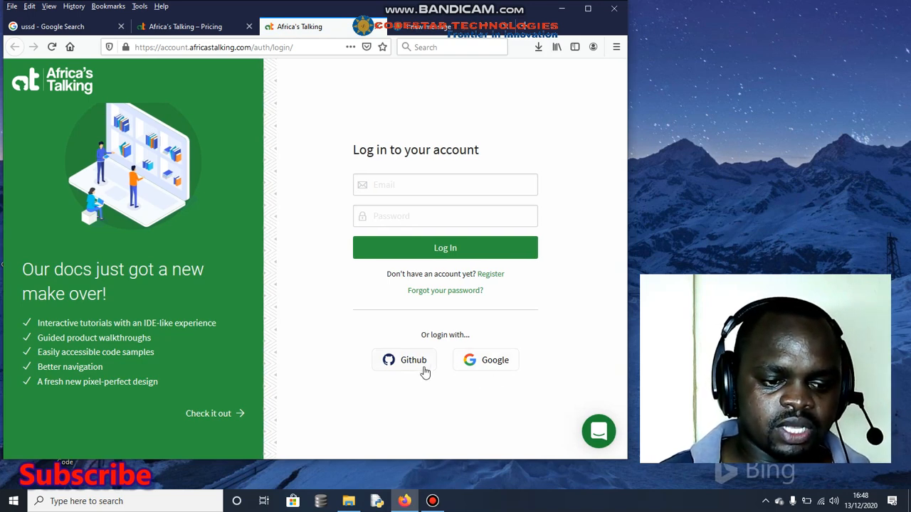
mouse_move(495, 363)
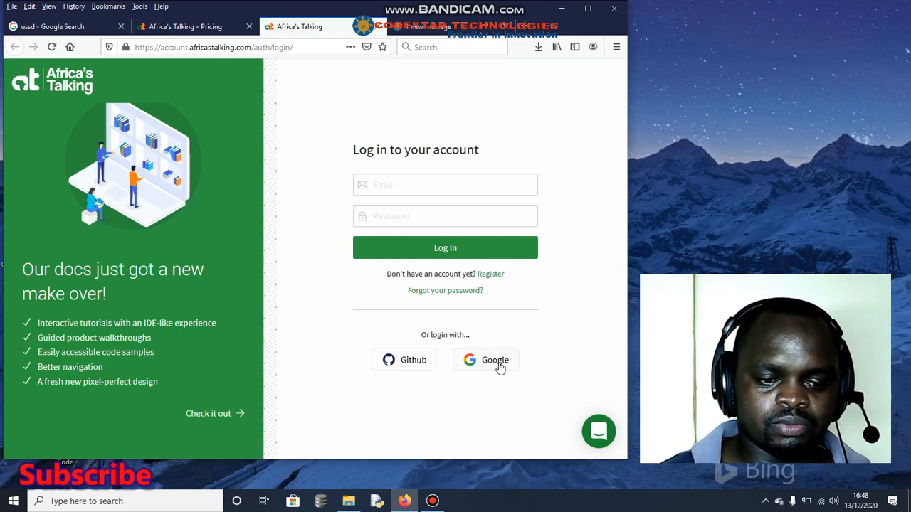
left_click(486, 359)
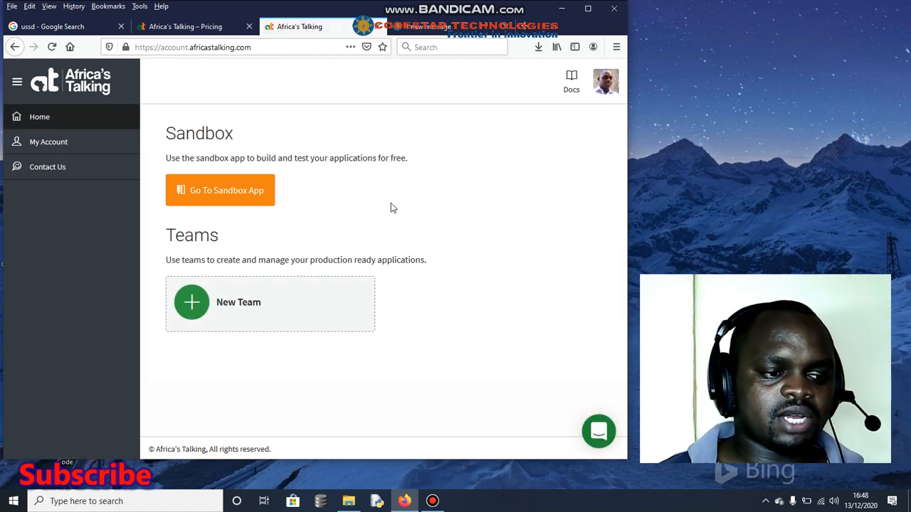
mouse_move(235, 198)
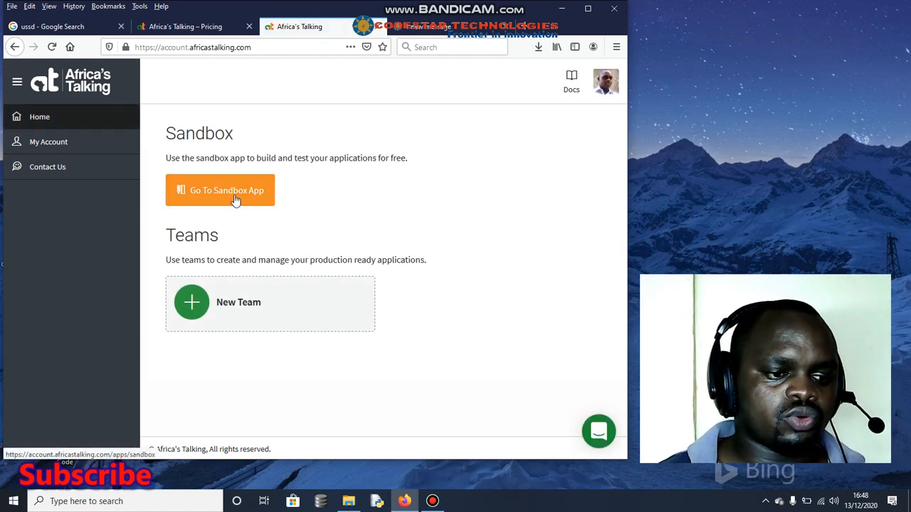
left_click(220, 190)
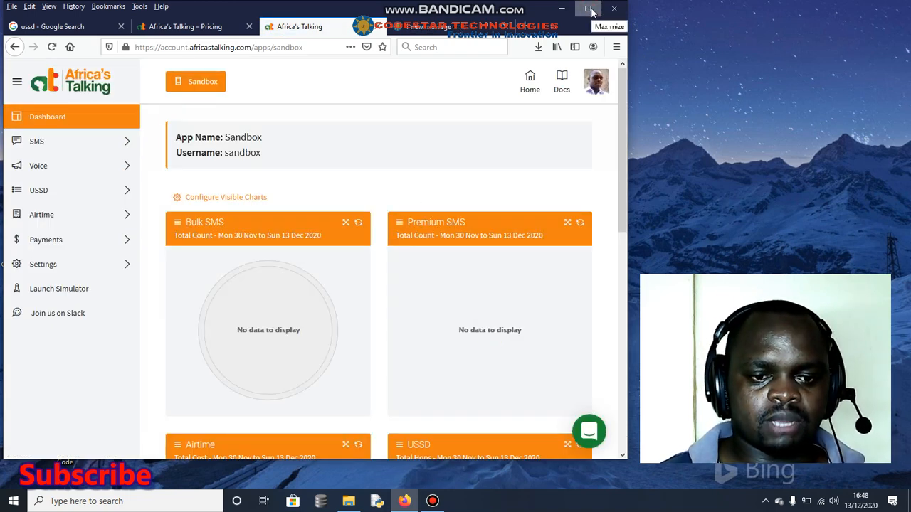
Maximize the browser and expand the USSD menu in the sandbox sidebar
left_click(589, 7)
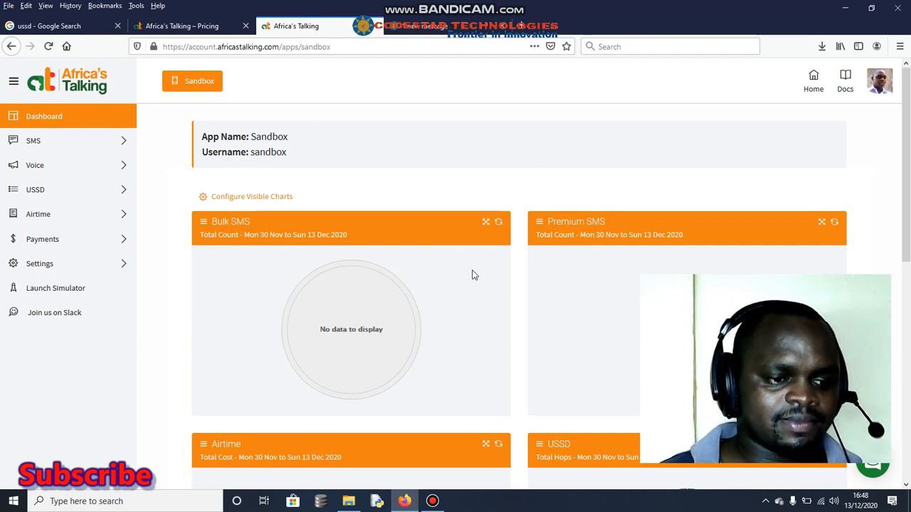
mouse_move(445, 270)
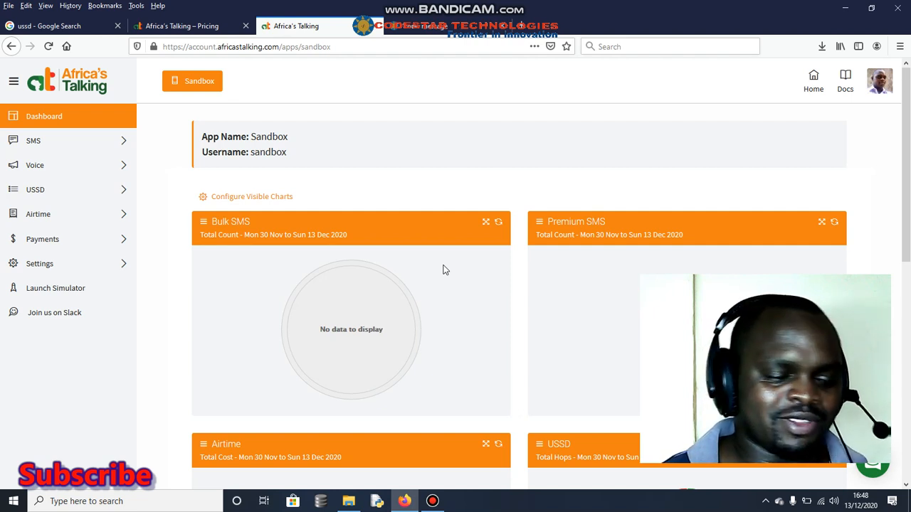
mouse_move(388, 257)
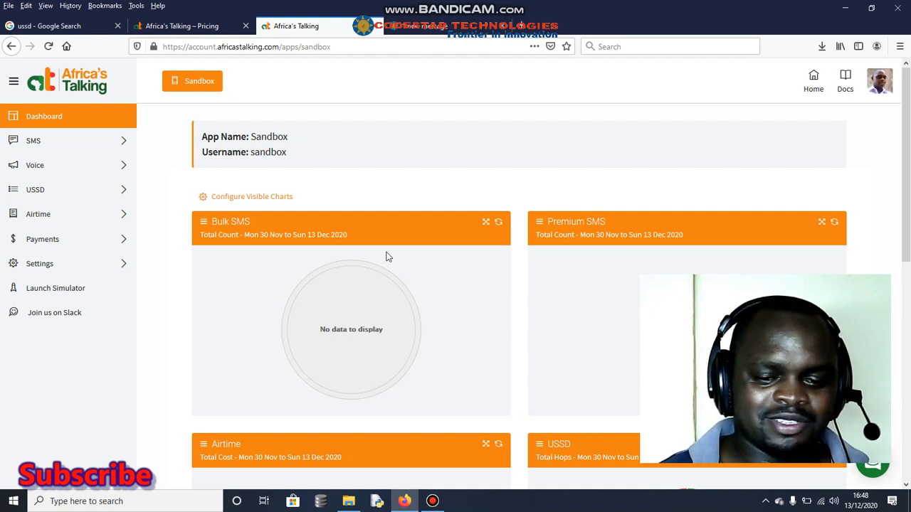
mouse_move(92, 191)
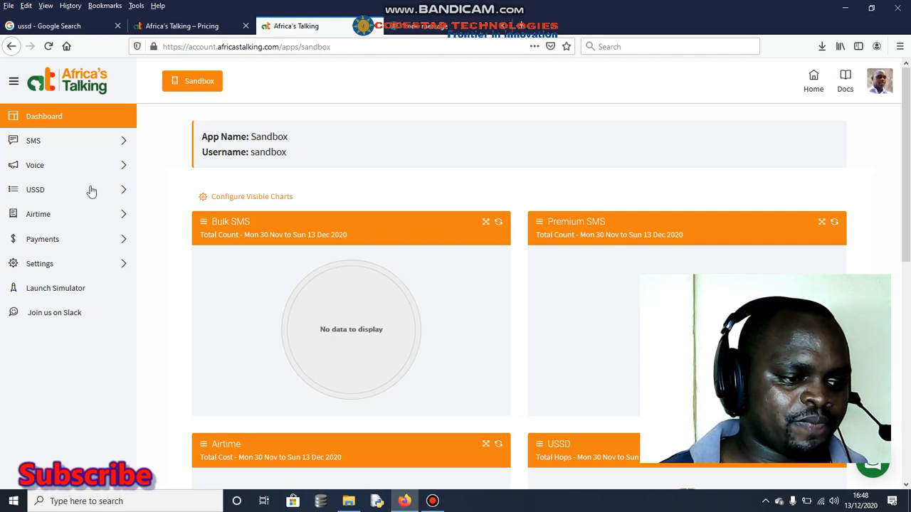
left_click(35, 189)
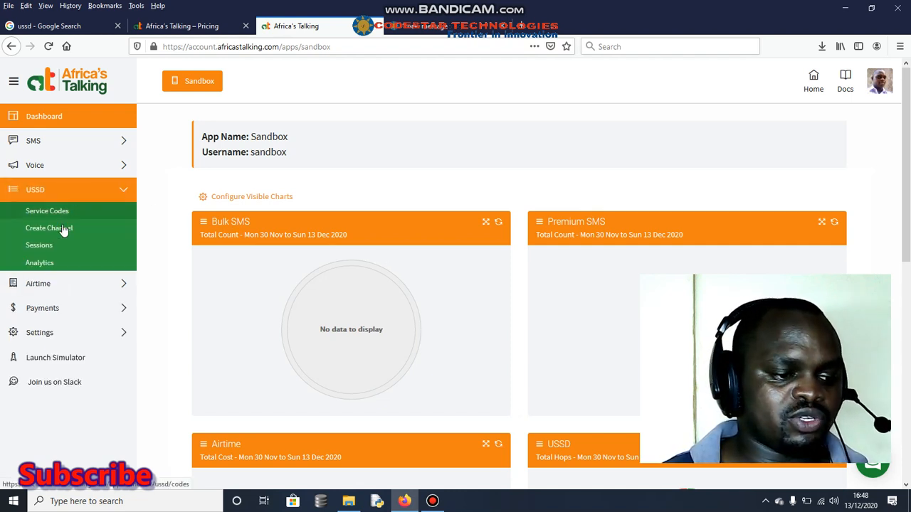
Open Create Channel on shared code *384# and enter channel number 8080
left_click(49, 227)
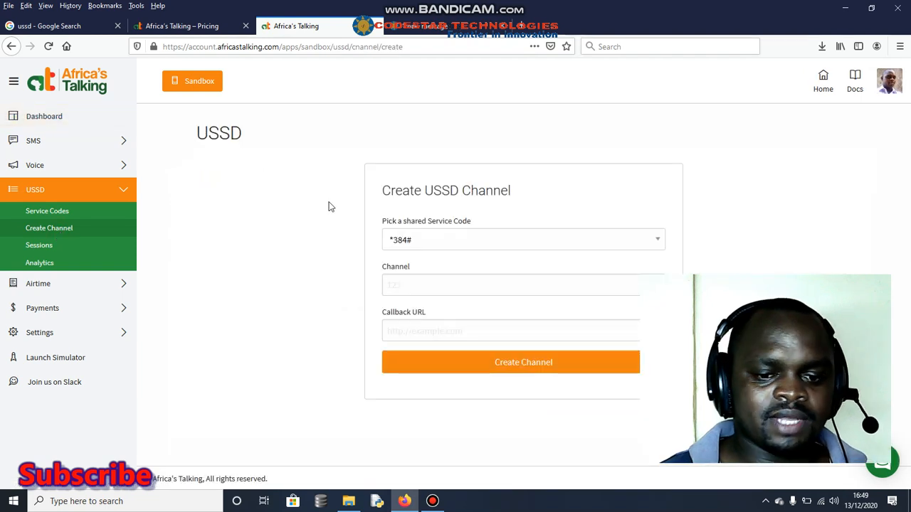
left_click(510, 285)
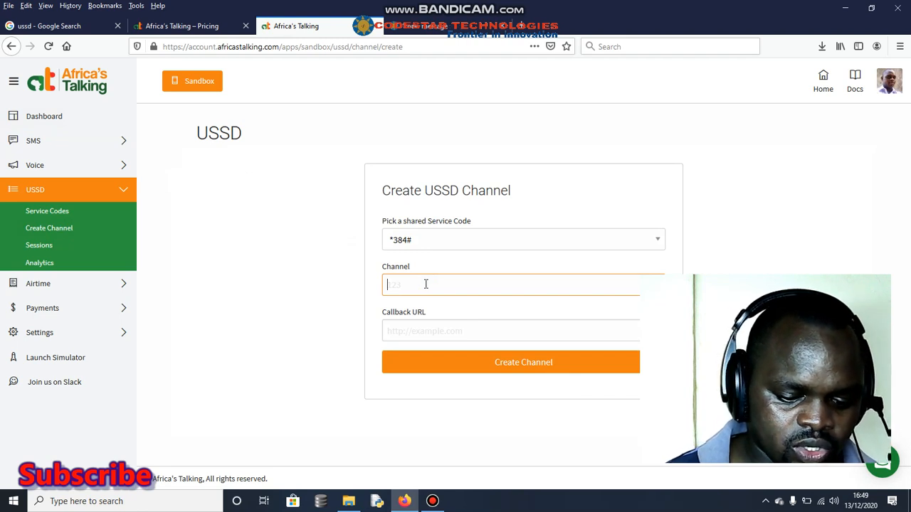
type("8")
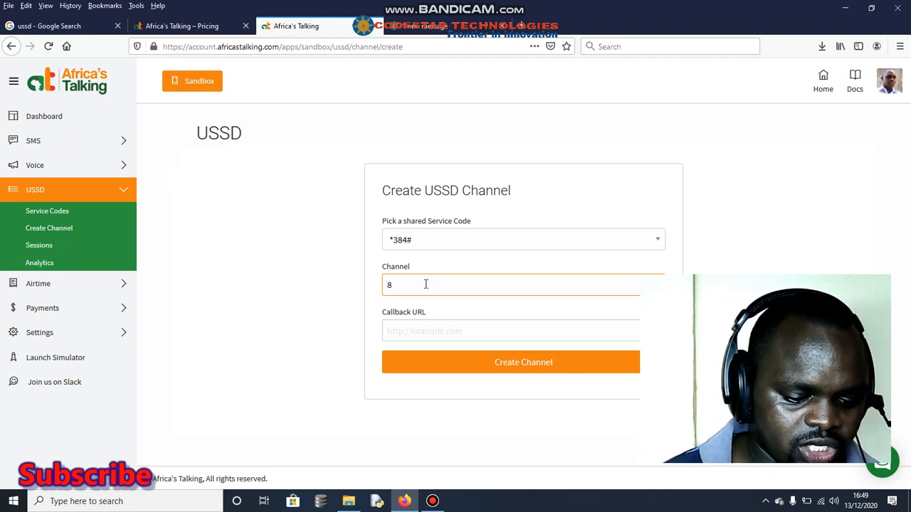
type("080")
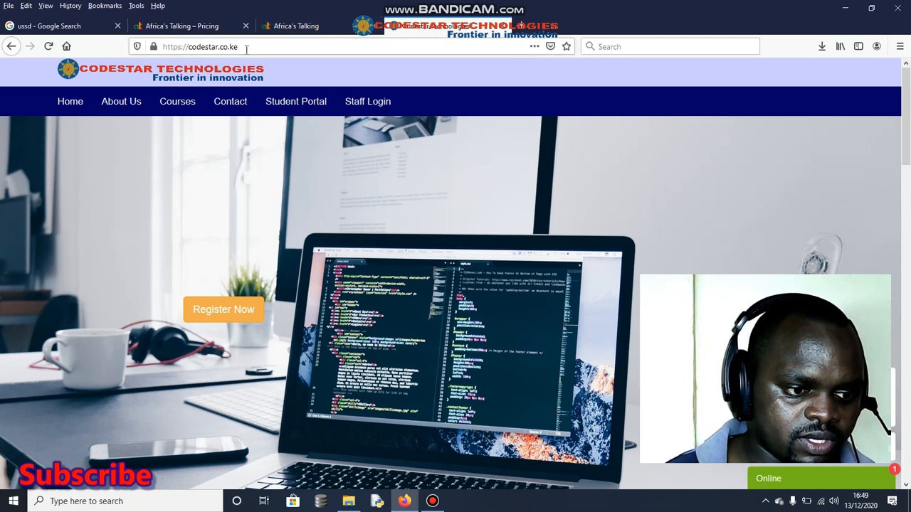
Navigate to ericobanks.codestar.co.ke to show the Testing STK Push page
left_click(213, 47)
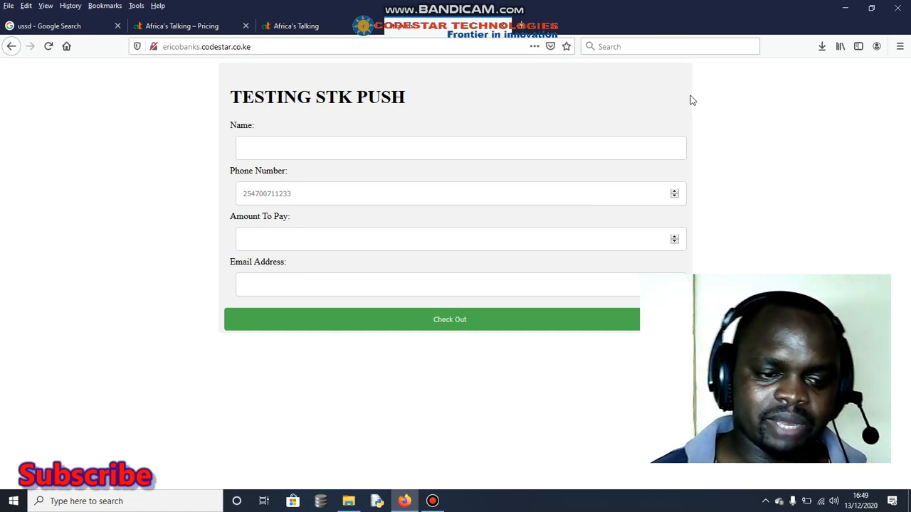
mouse_move(447, 136)
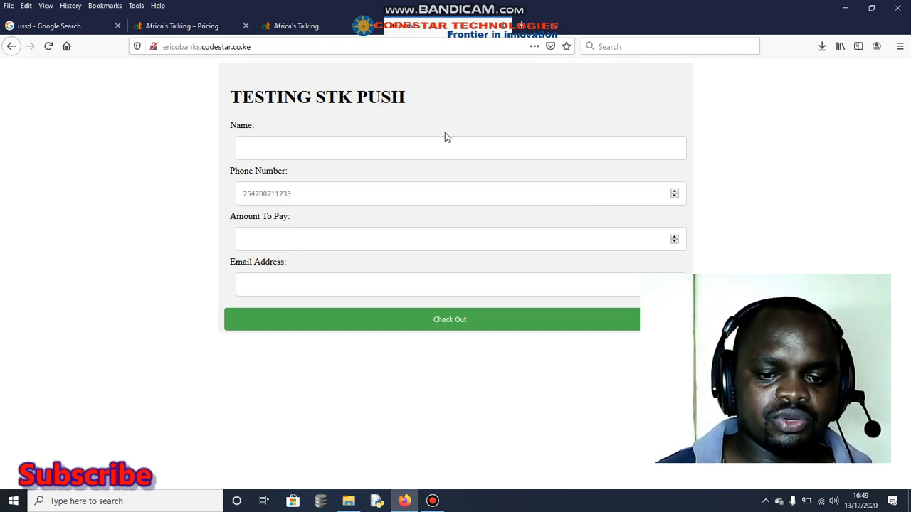
mouse_move(439, 112)
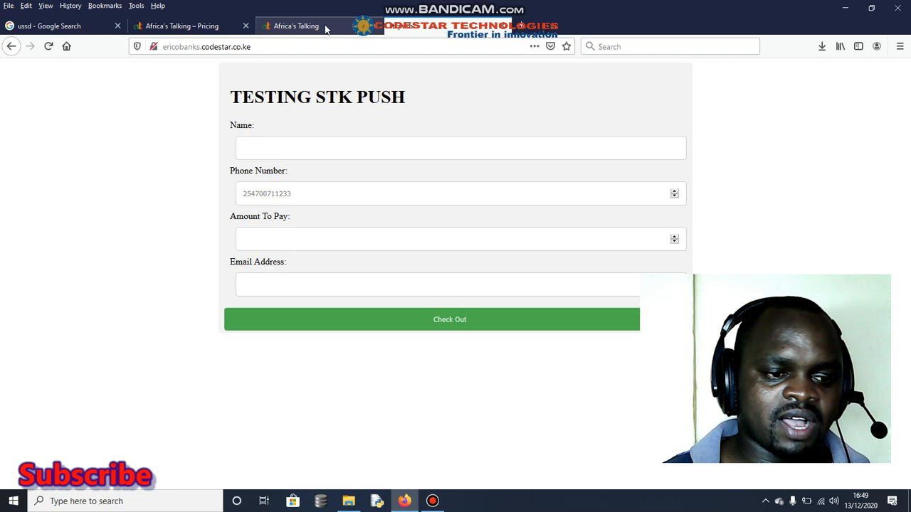
left_click(295, 27)
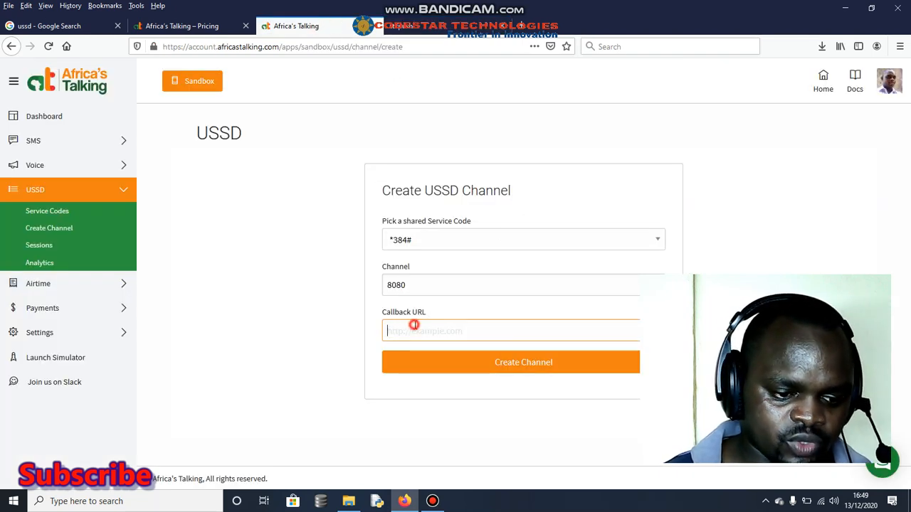
type("http://ericobanks.codestar.co.ke/")
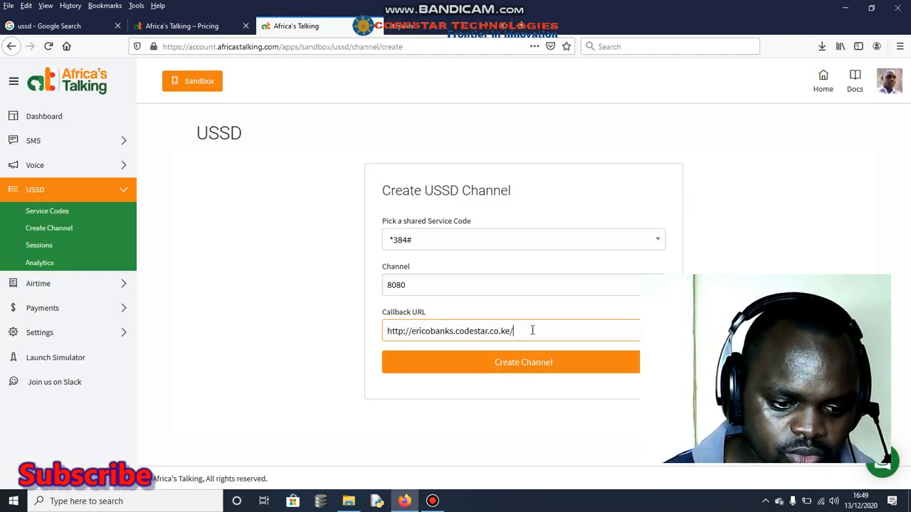
type("ud")
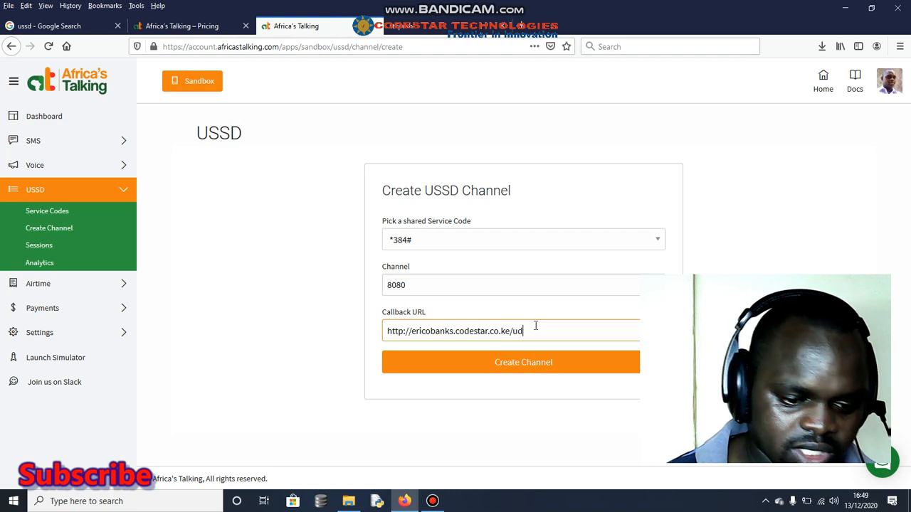
type("sd")
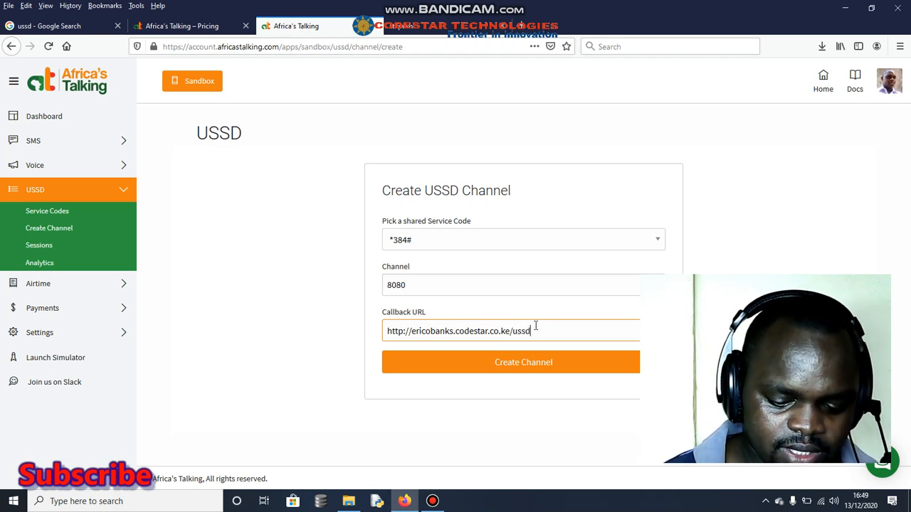
type("/")
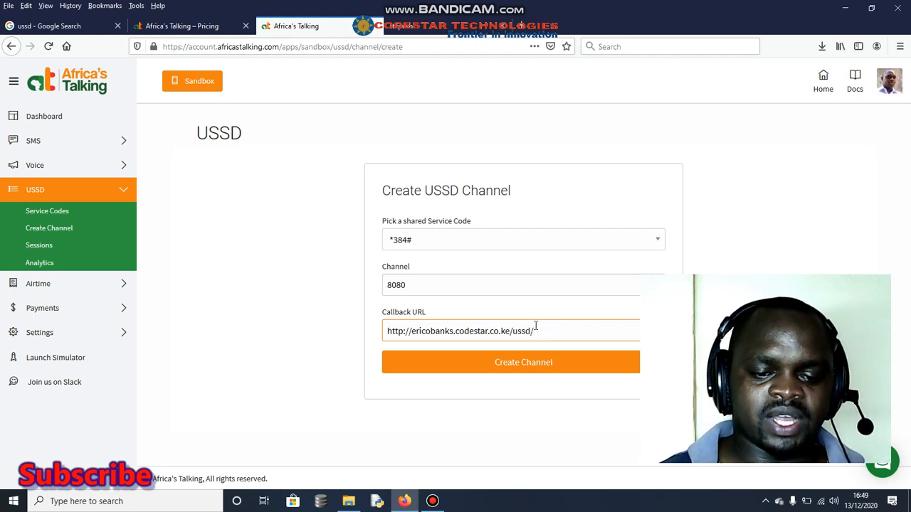
mouse_move(533, 369)
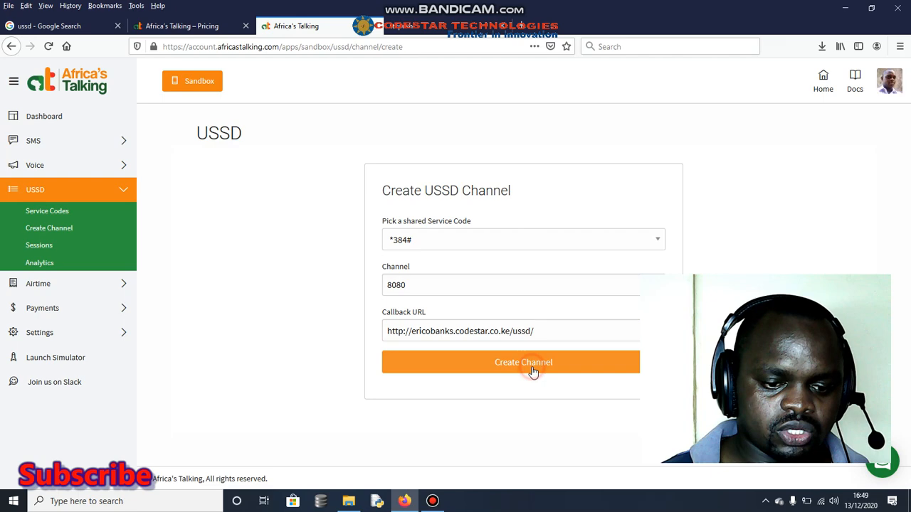
Create the channel using suggested number 34699 and view the Service Codes list
left_click(523, 362)
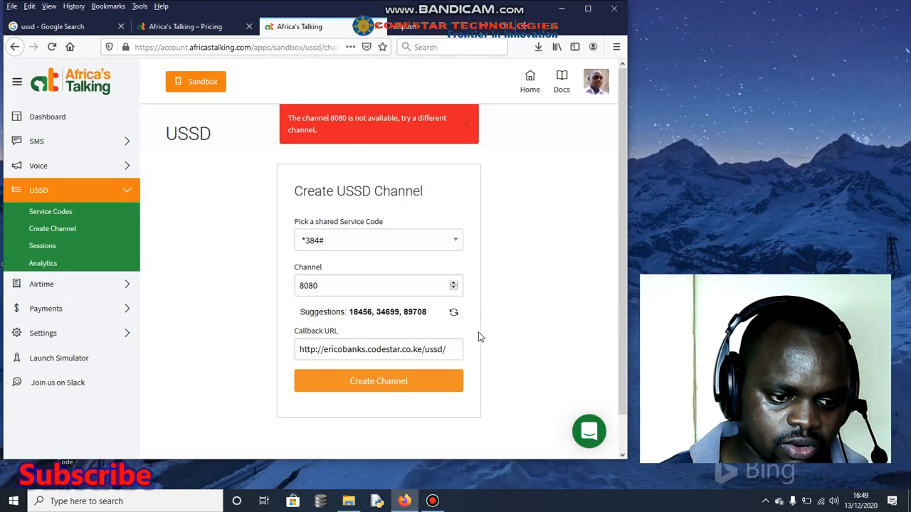
left_click(466, 123)
type("34699")
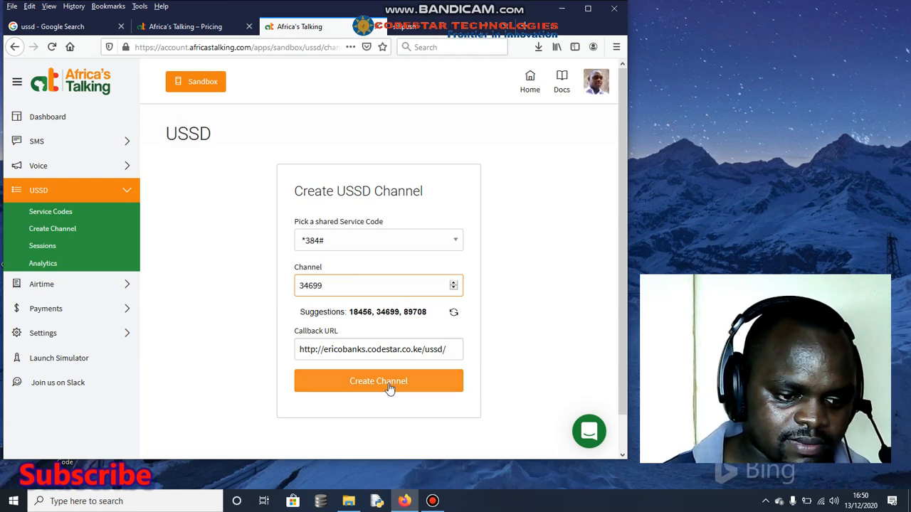
left_click(377, 381)
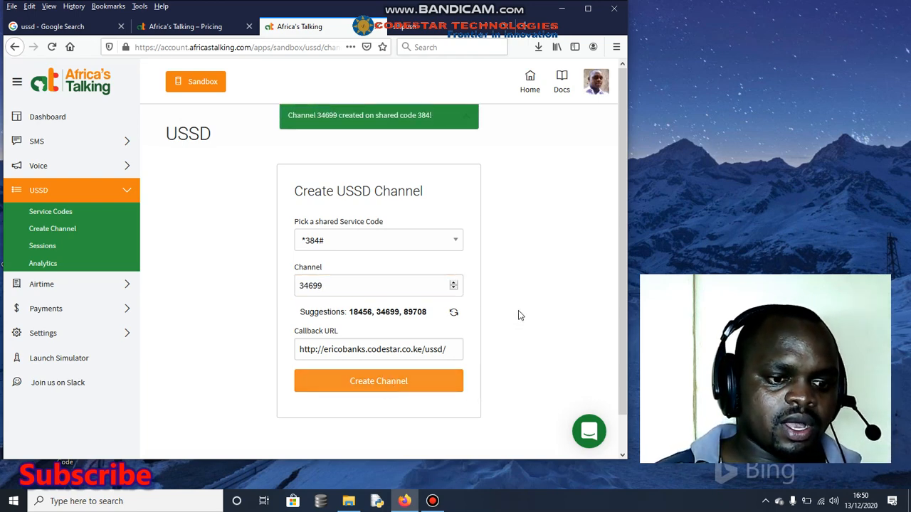
left_click(50, 211)
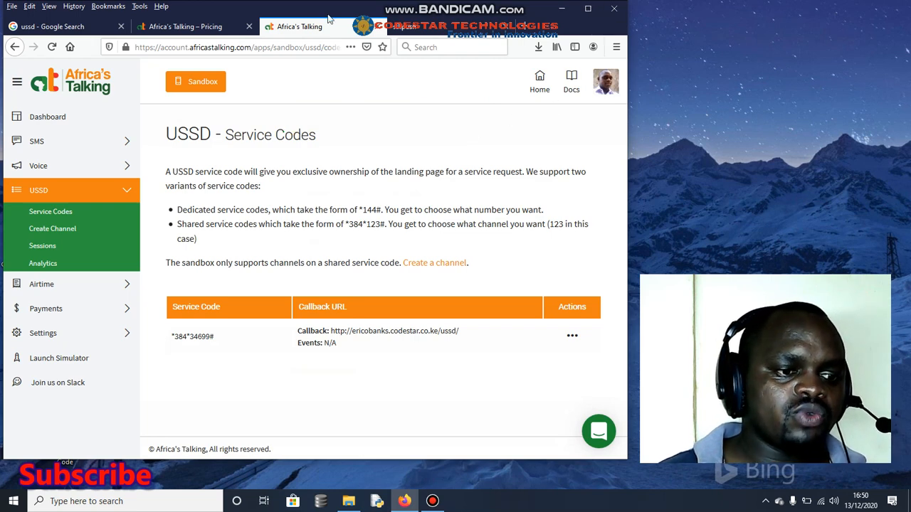
Open the USSD Handle Sessions docs and copy the PHP sample code
left_click(185, 26)
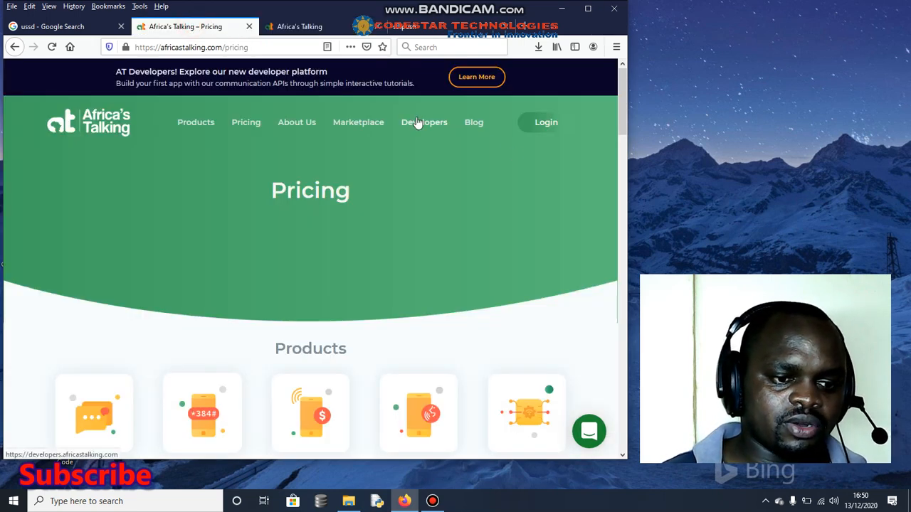
left_click(424, 122)
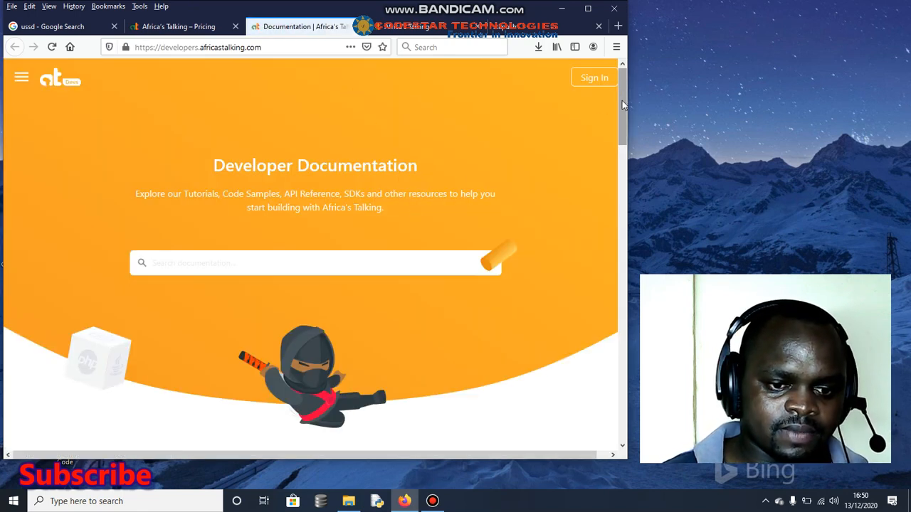
scroll("down", 3)
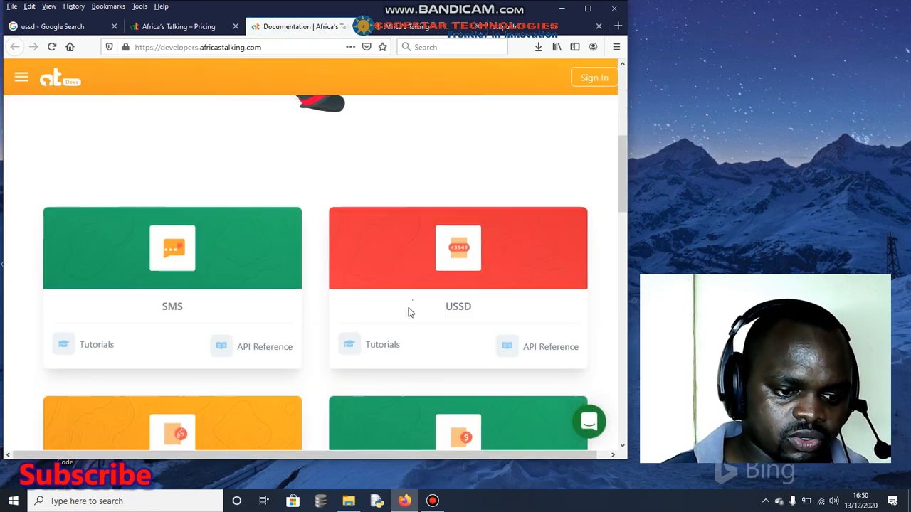
left_click(383, 344)
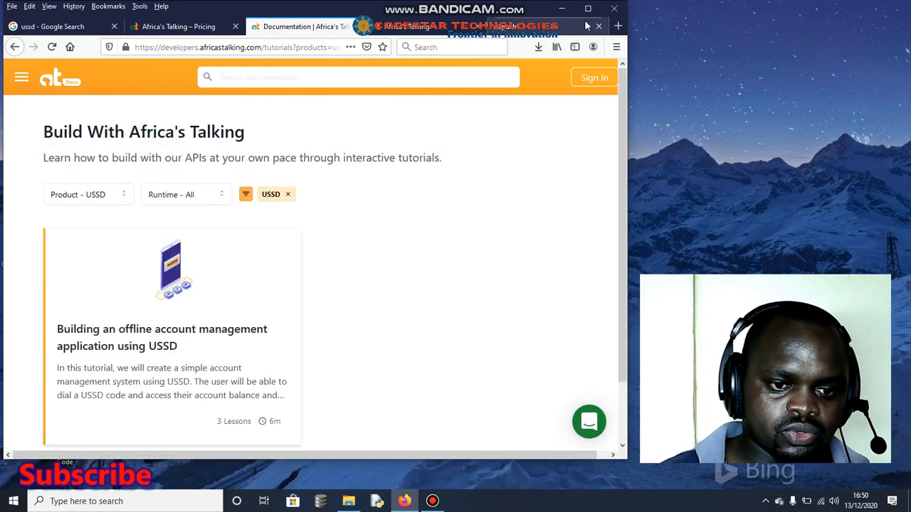
left_click(21, 77)
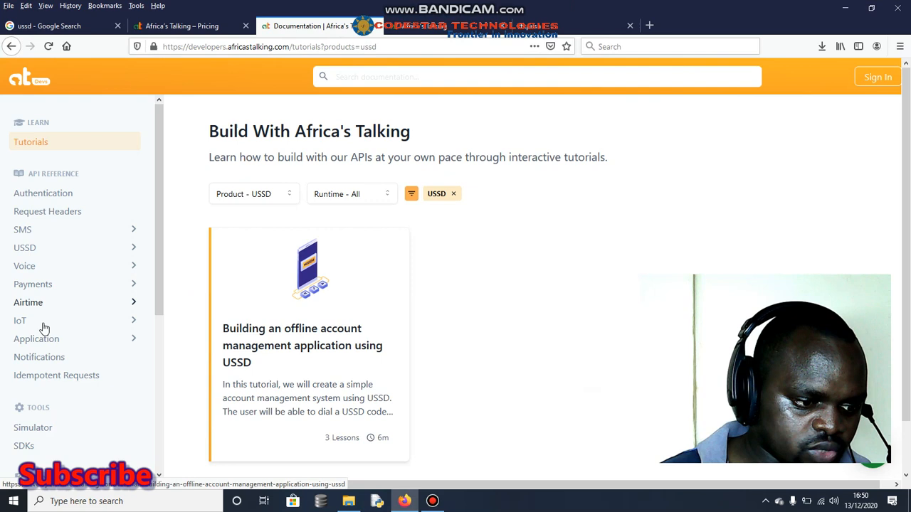
left_click(25, 247)
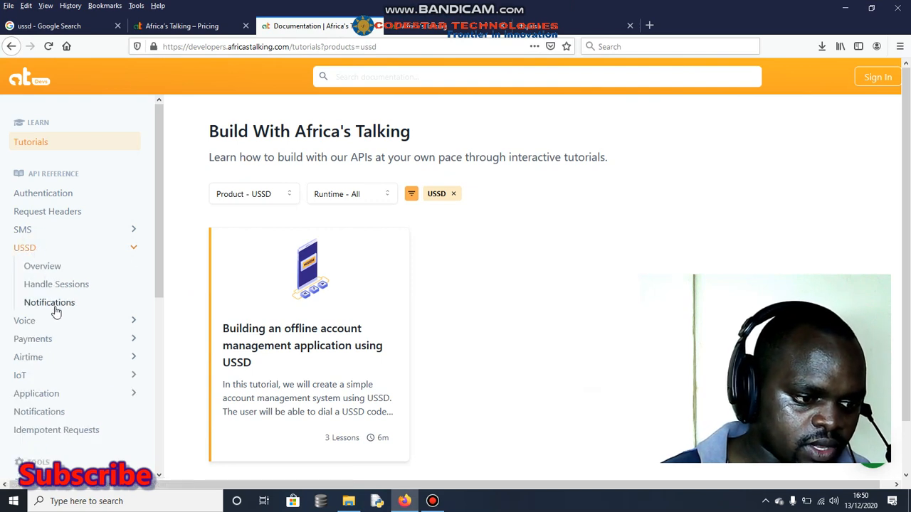
mouse_move(408, 264)
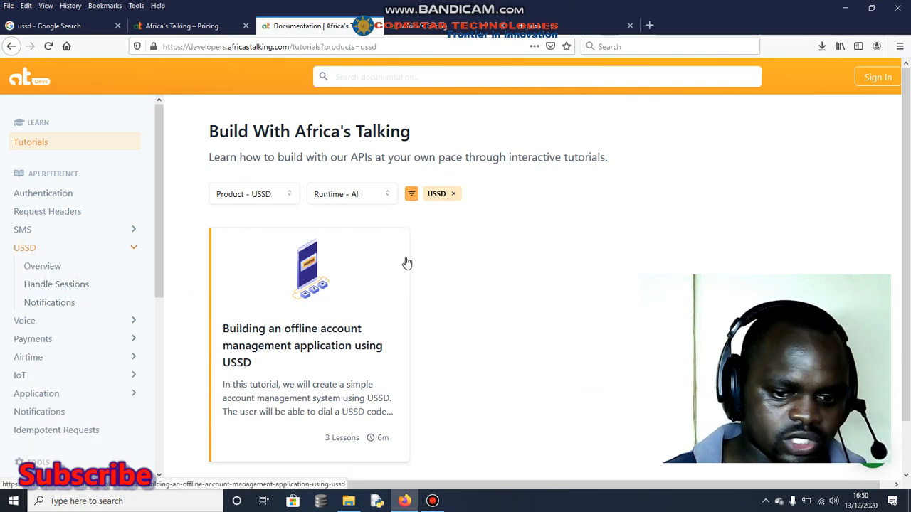
left_click(57, 284)
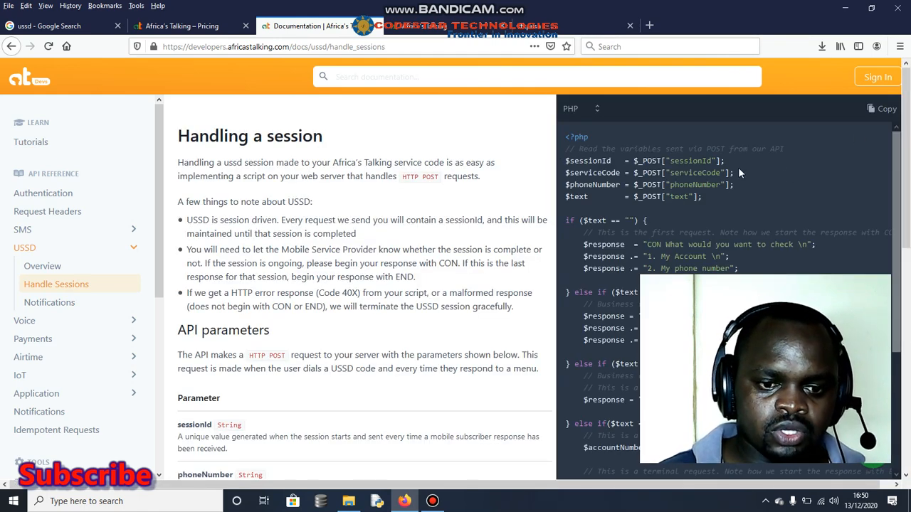
mouse_move(888, 112)
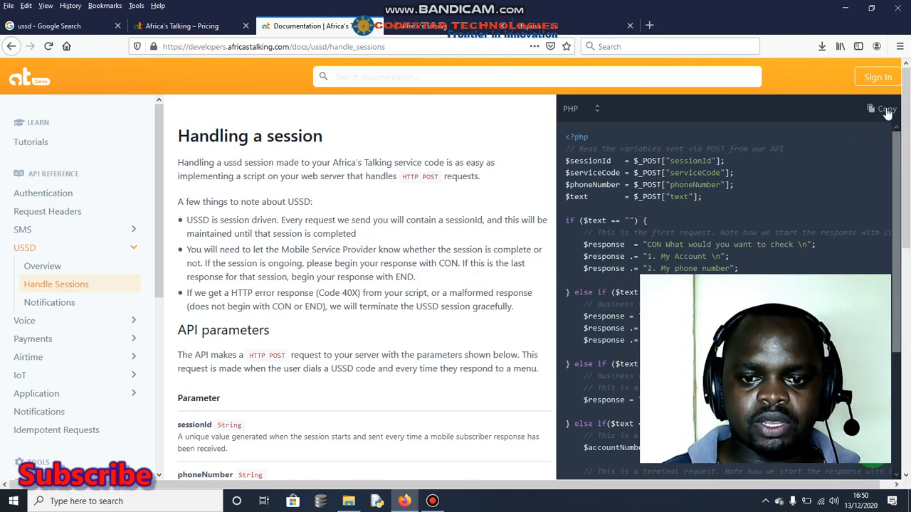
left_click(886, 108)
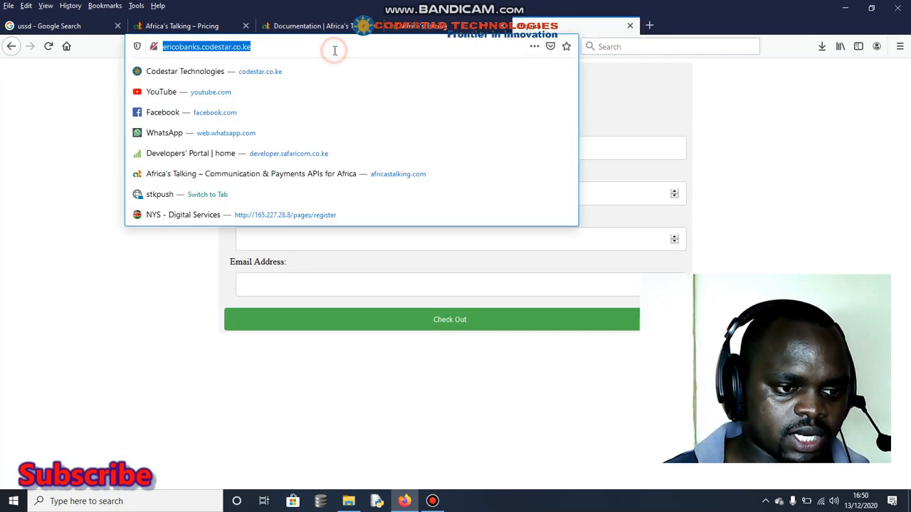
Go to ericobanks.codestar.co.ke/cpanel and log in with the saved credentials
type("ericobanks.codestar.co.ke/")
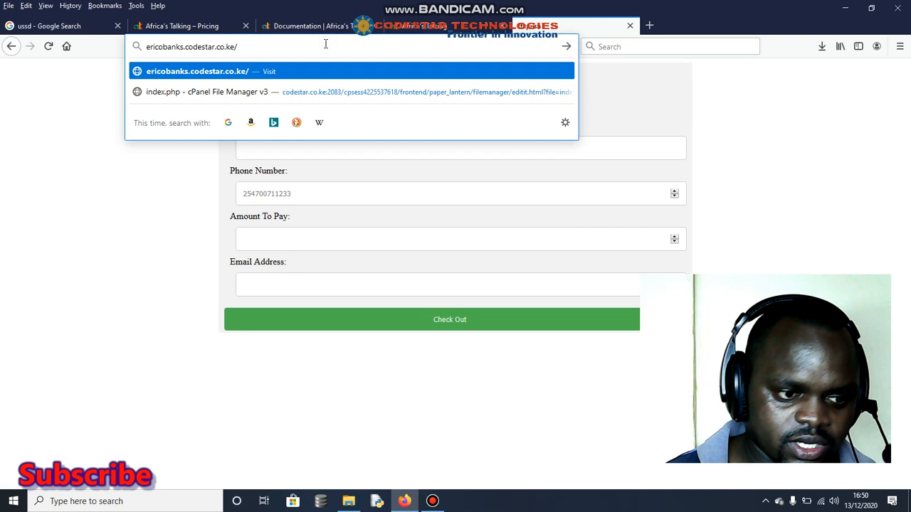
type("cpanel")
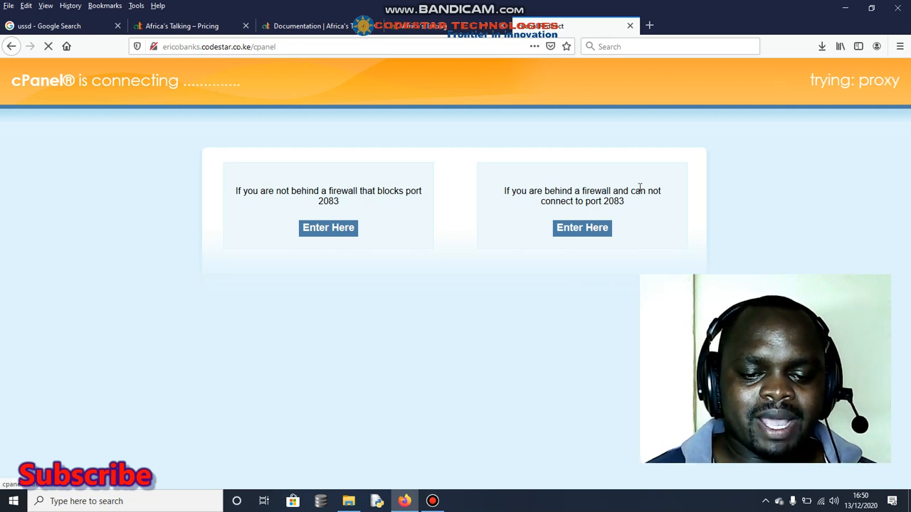
mouse_move(589, 280)
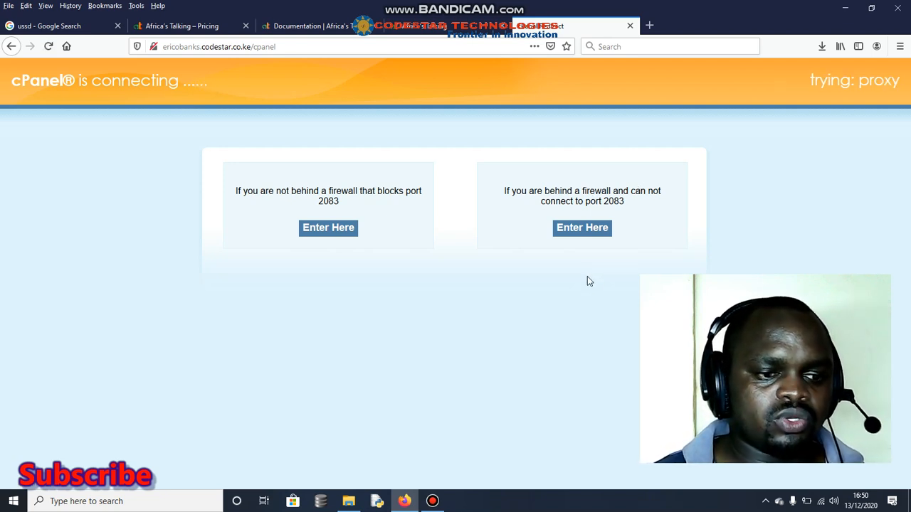
mouse_move(591, 263)
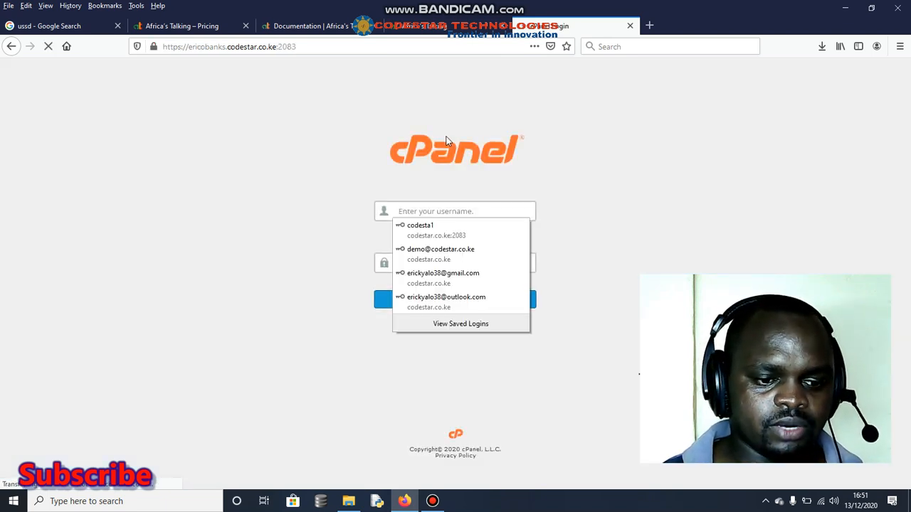
left_click(420, 229)
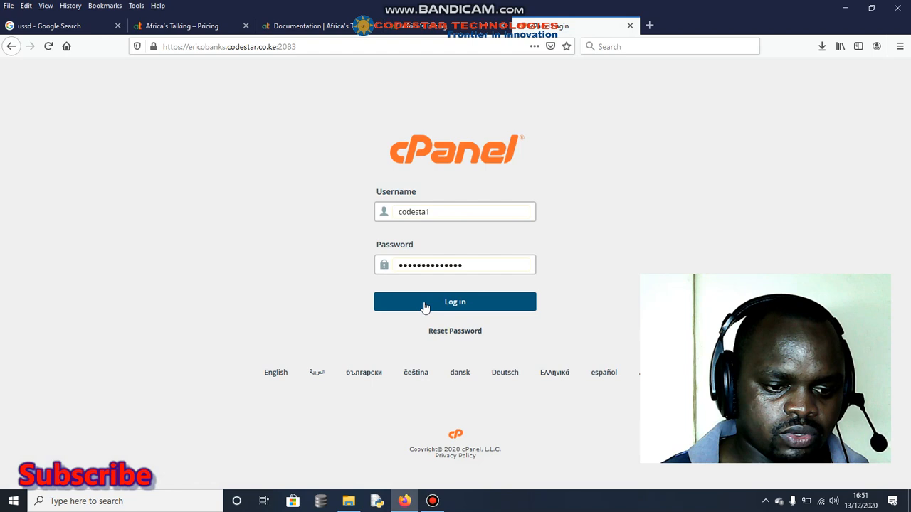
left_click(455, 302)
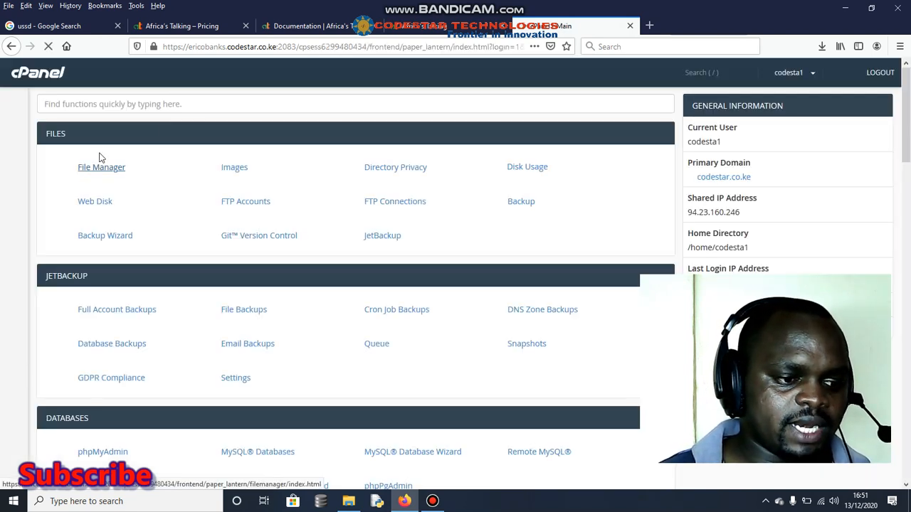
Open File Manager and create a folder named ussd
left_click(101, 167)
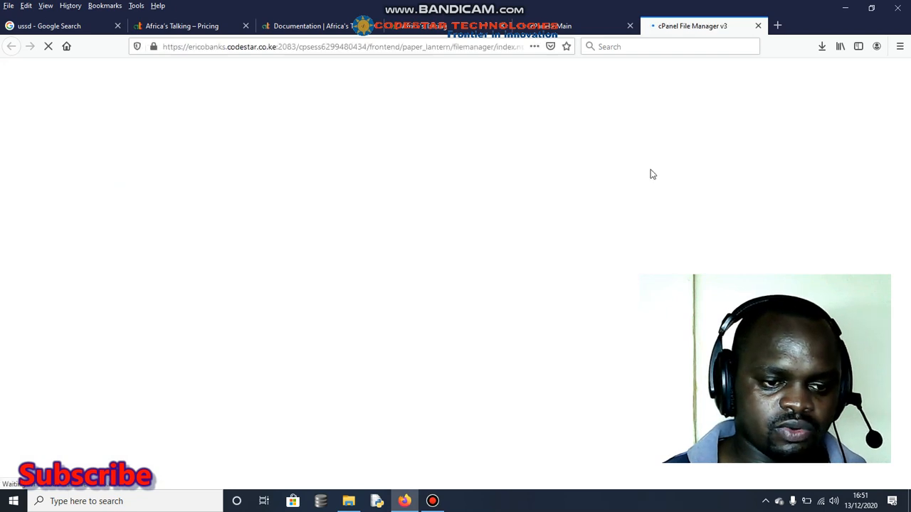
mouse_move(441, 241)
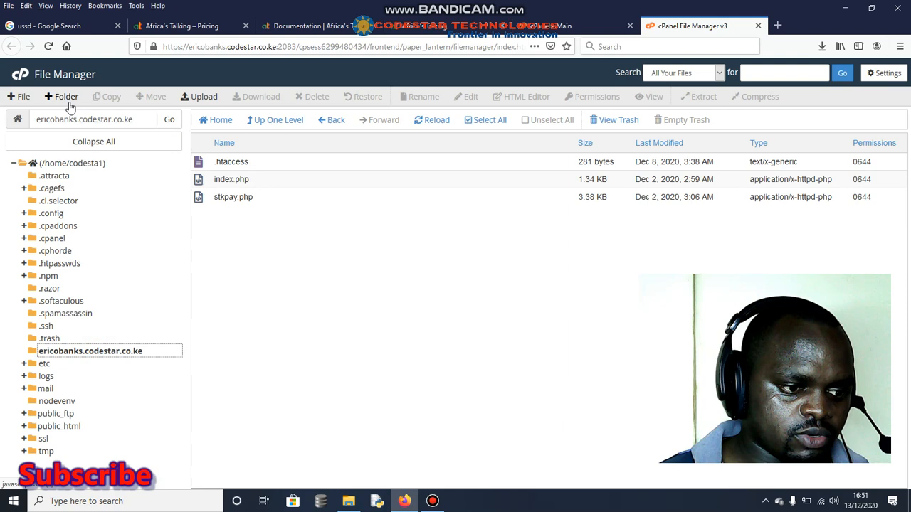
left_click(65, 96)
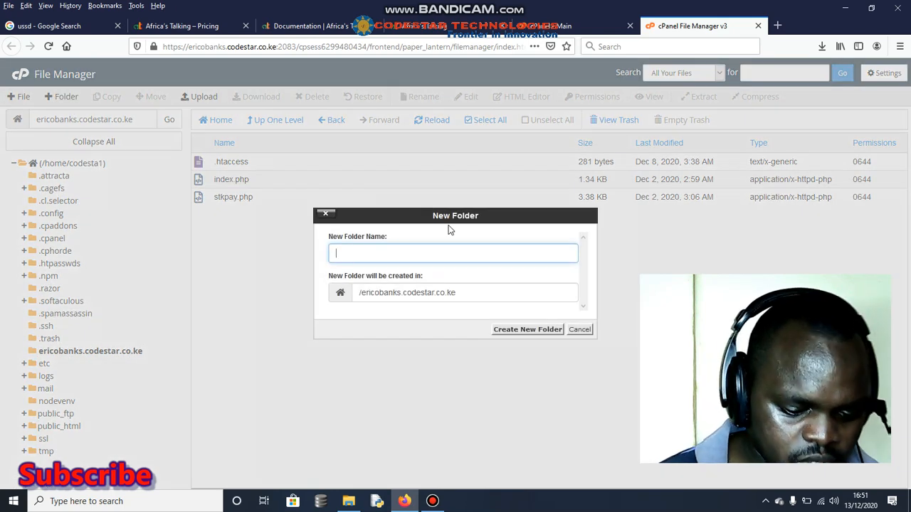
type("ussd")
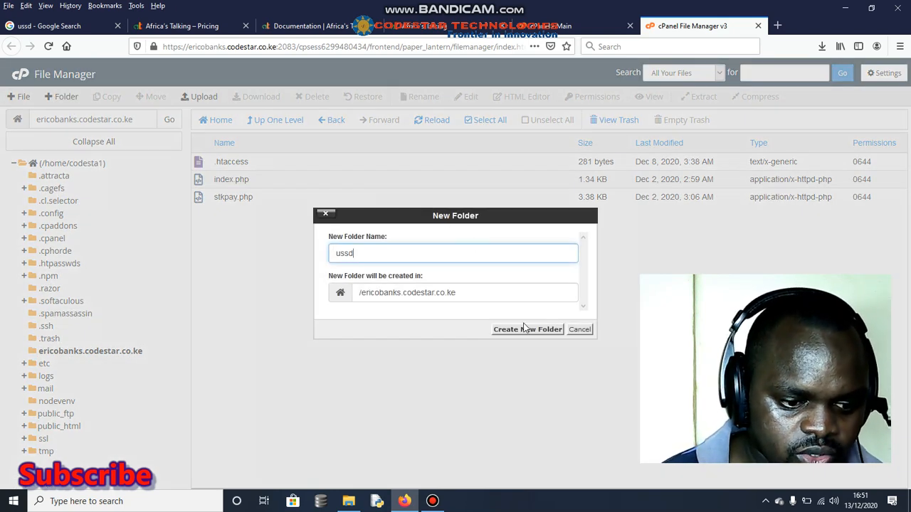
left_click(527, 329)
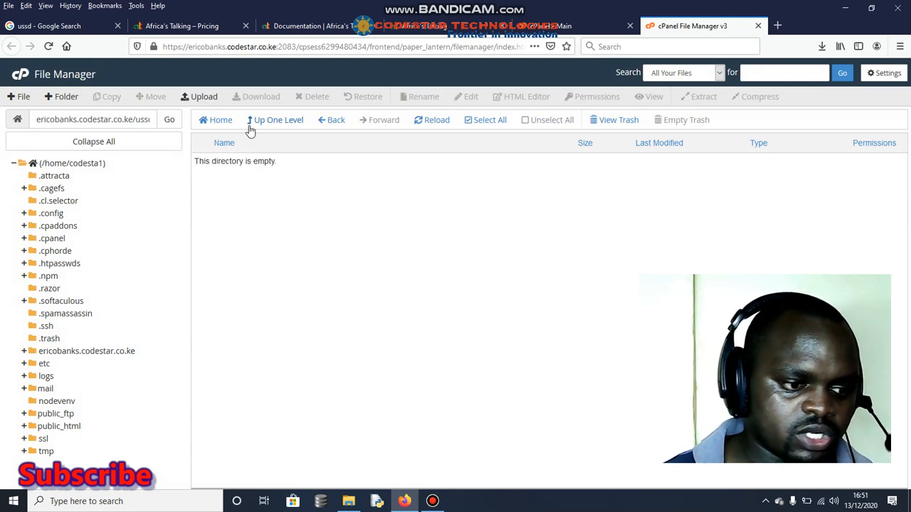
Create index.php inside ussd and open it in the code editor
left_click(19, 96)
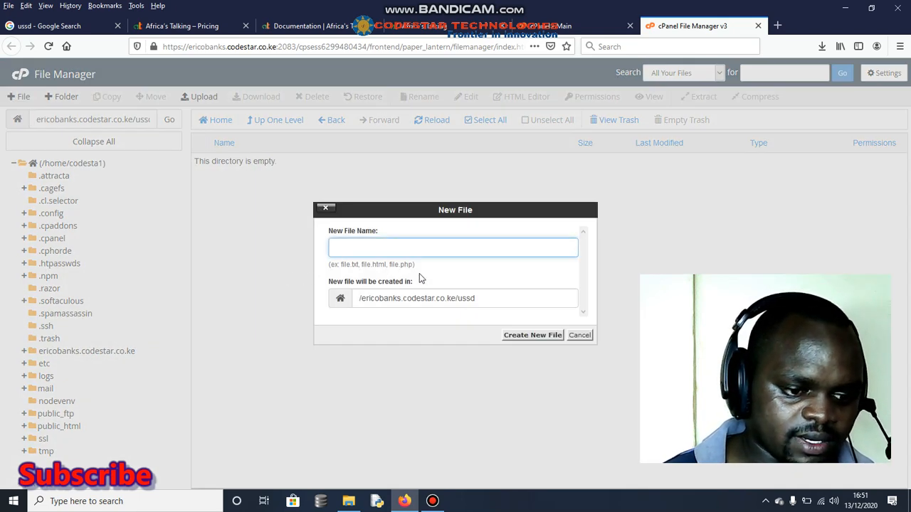
type("inde")
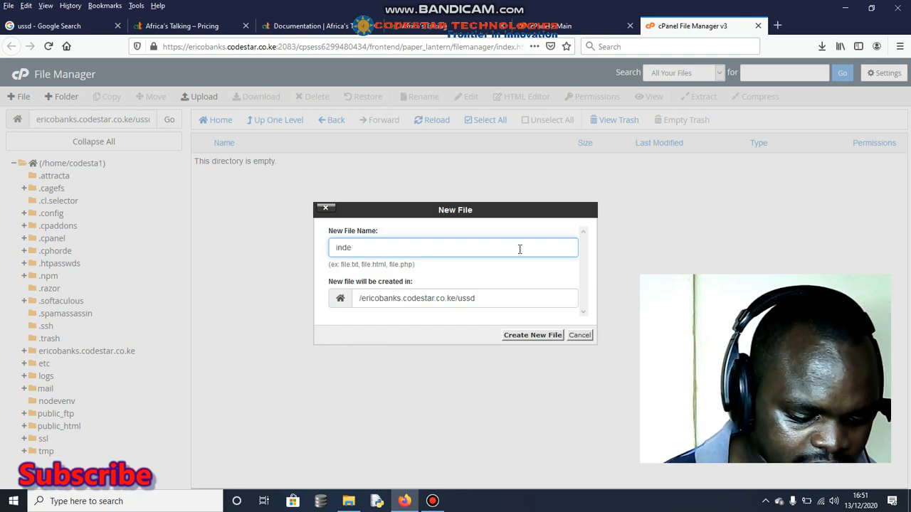
type("x.php")
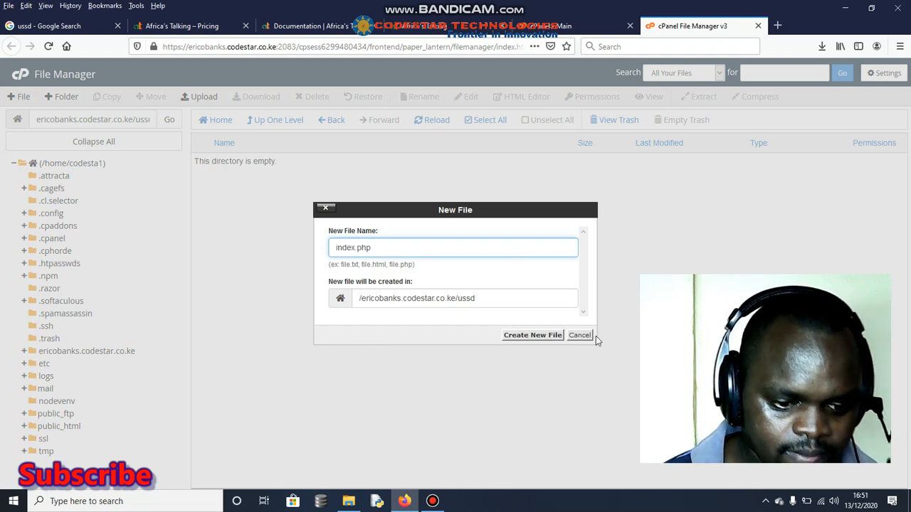
left_click(532, 335)
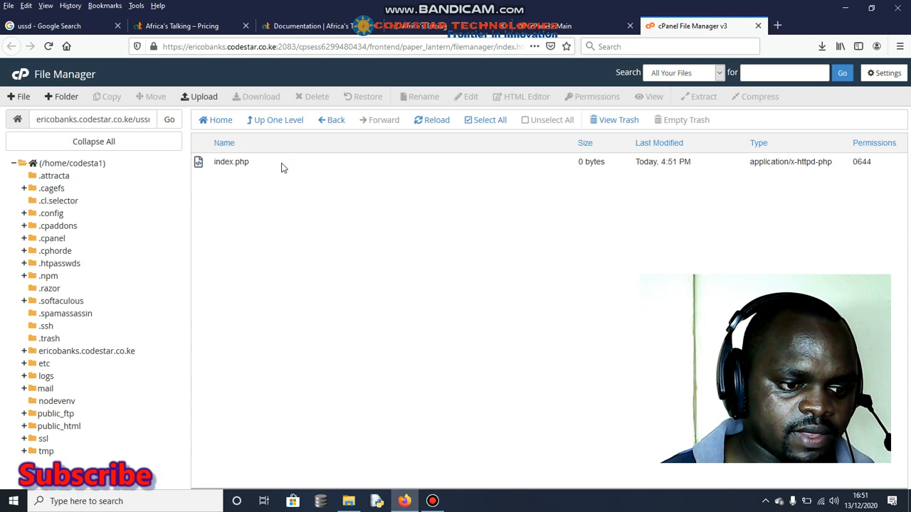
right_click(231, 161)
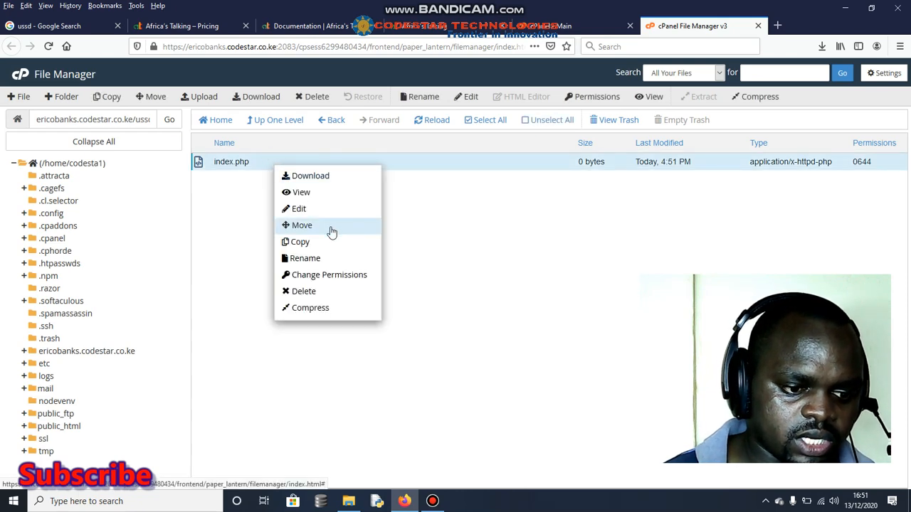
left_click(298, 209)
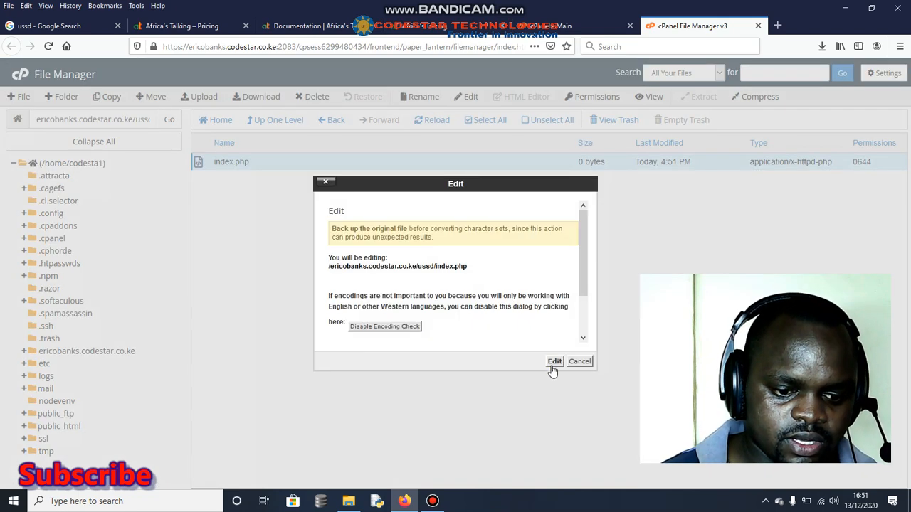
left_click(555, 361)
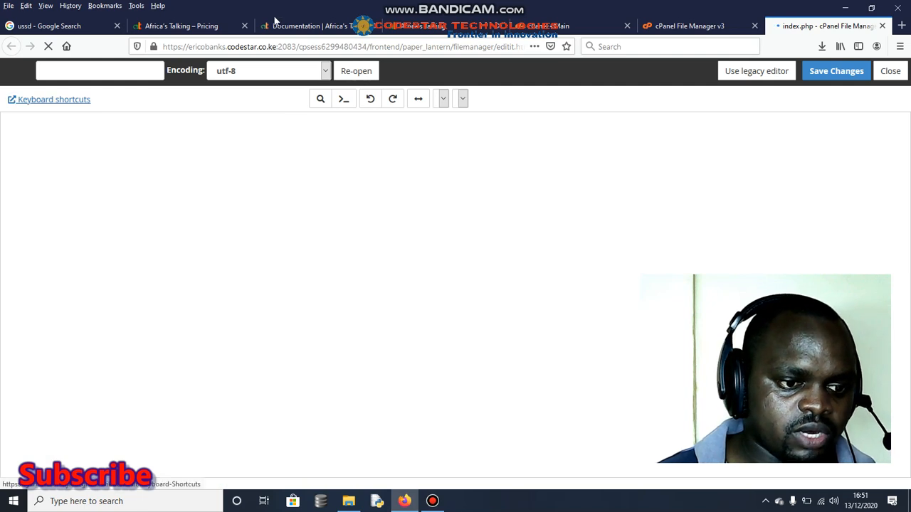
Paste the copied USSD PHP sample into index.php and save the changes
left_click(306, 26)
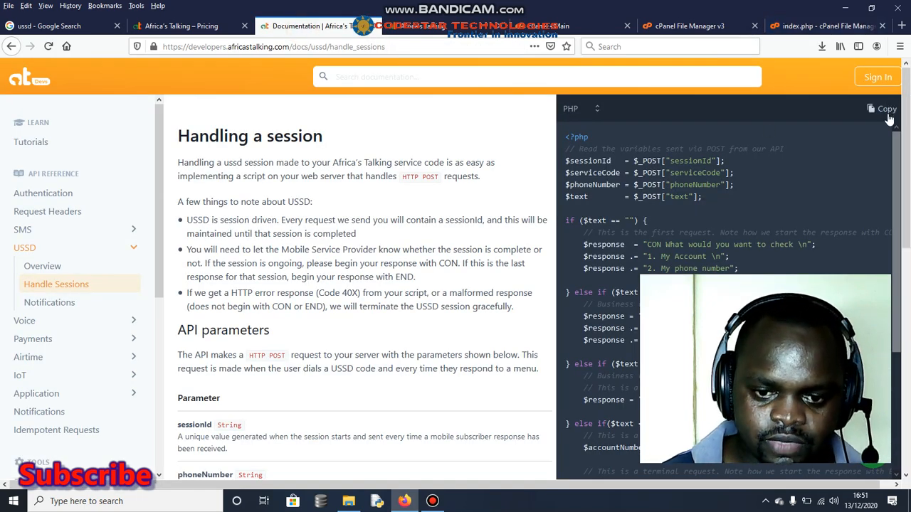
left_click(818, 26)
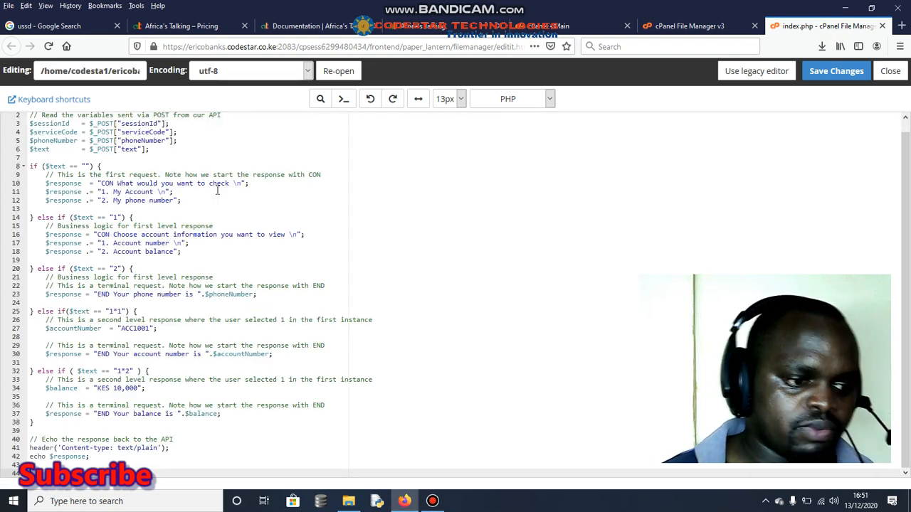
scroll("up", 3)
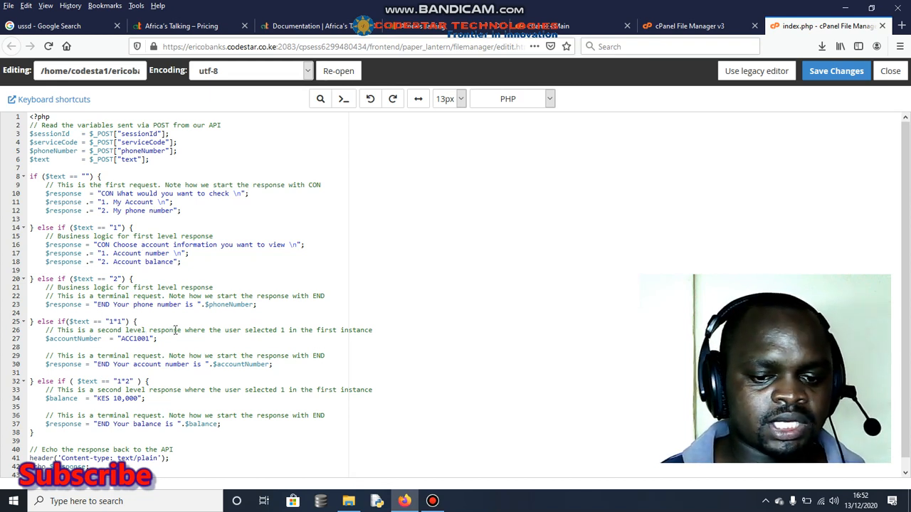
mouse_move(778, 107)
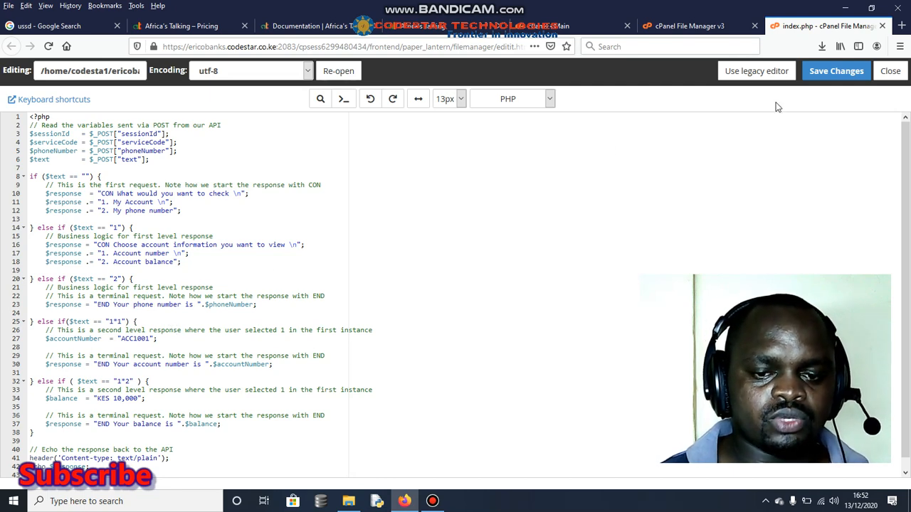
left_click(835, 71)
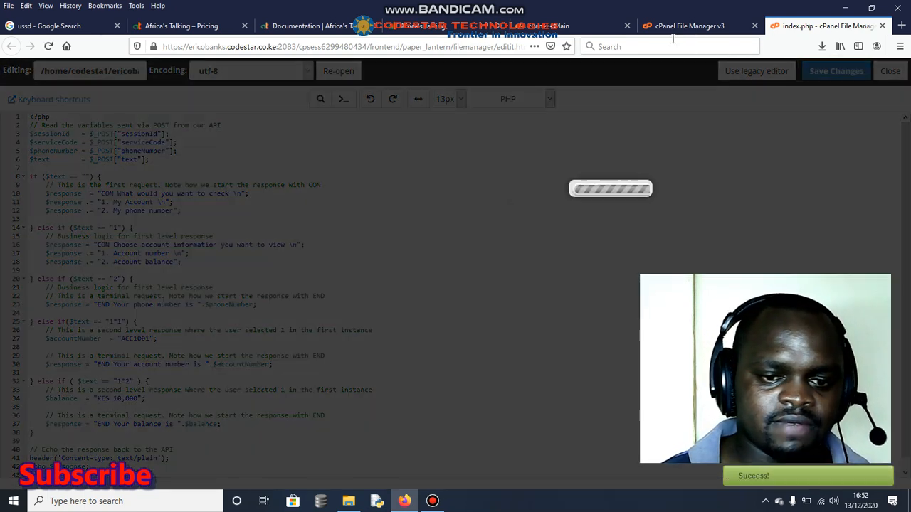
left_click(835, 71)
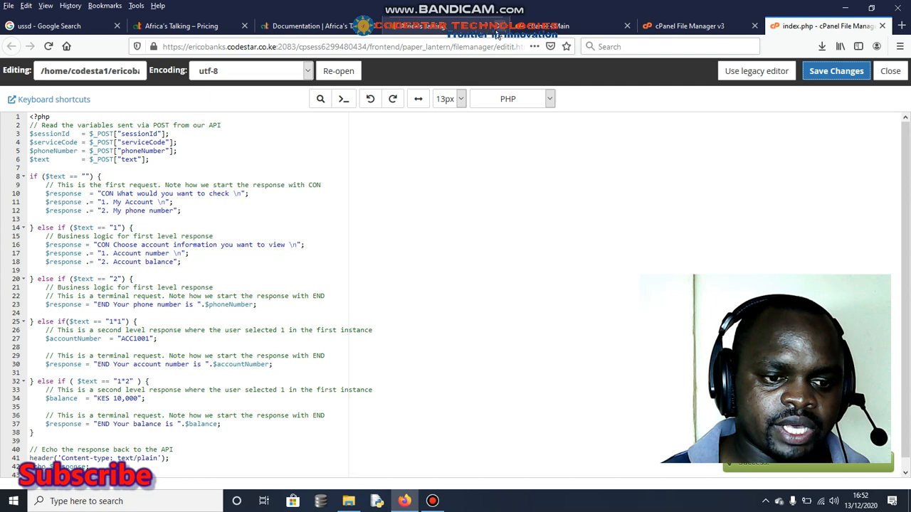
left_click(182, 27)
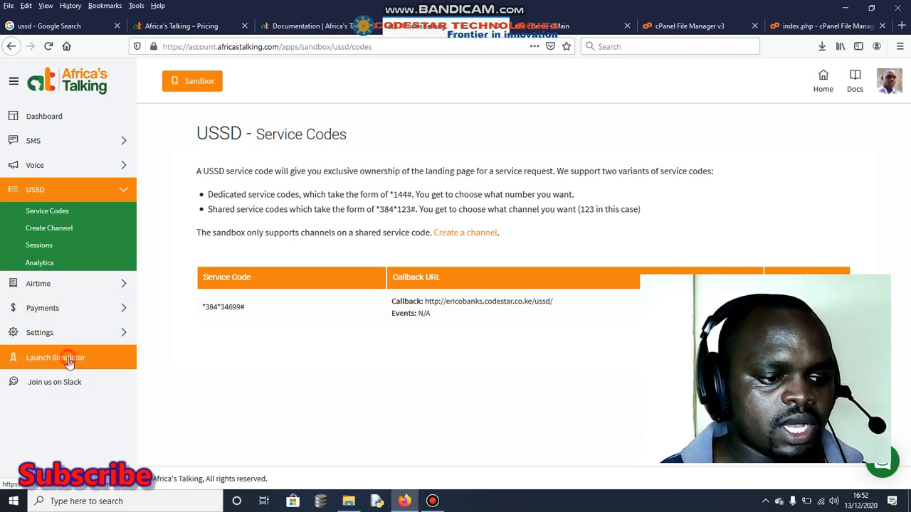
left_click(56, 358)
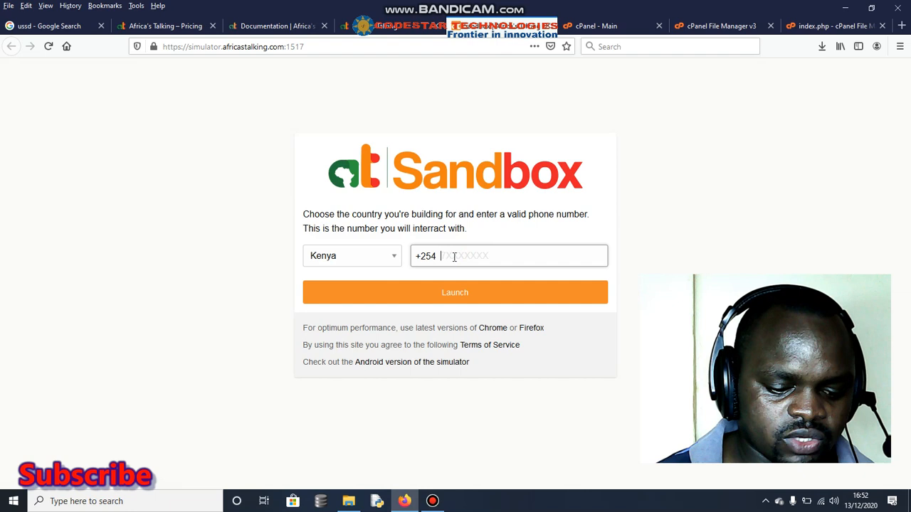
type("70071123")
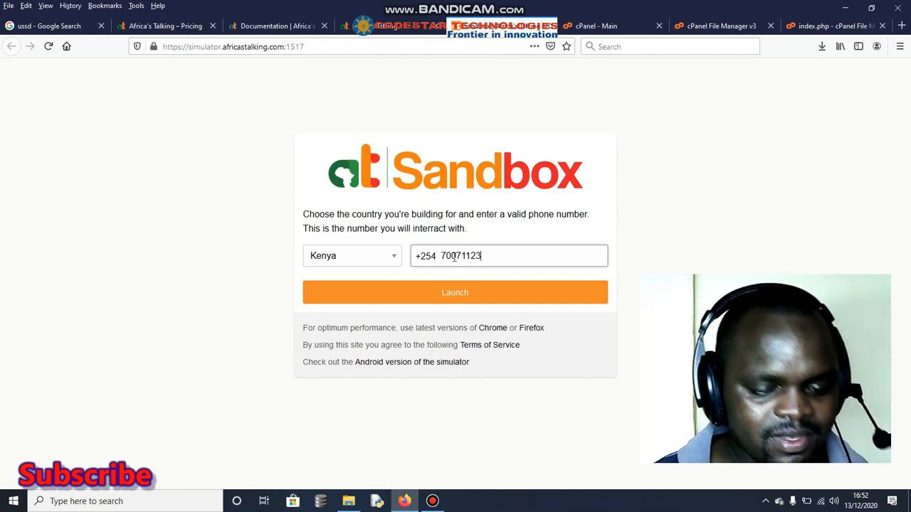
left_click(455, 293)
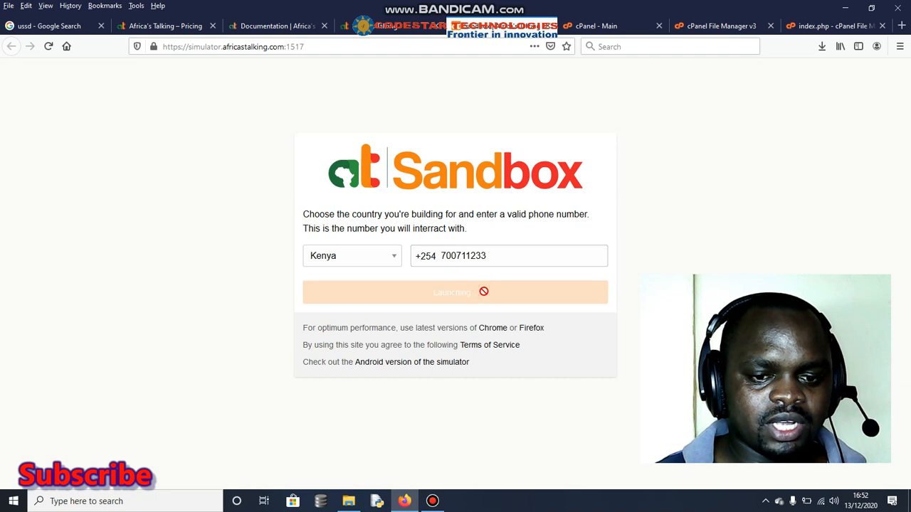
left_click(454, 292)
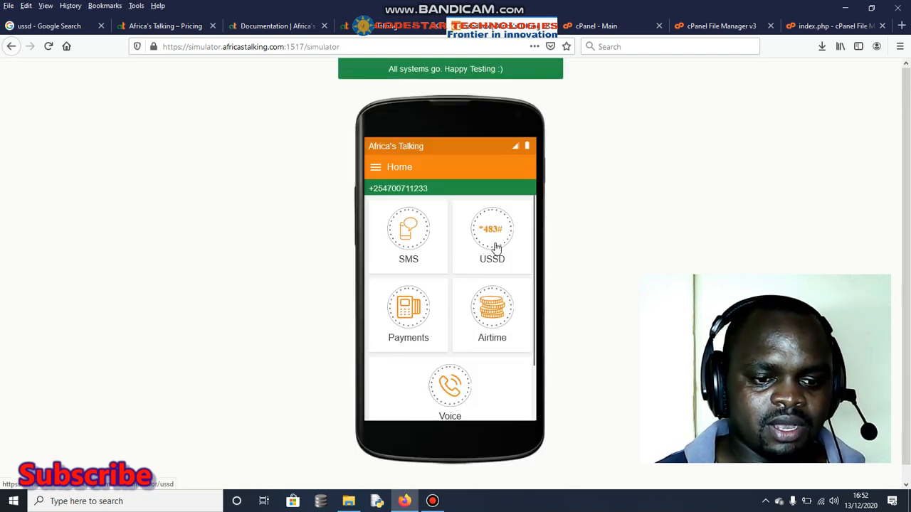
left_click(492, 235)
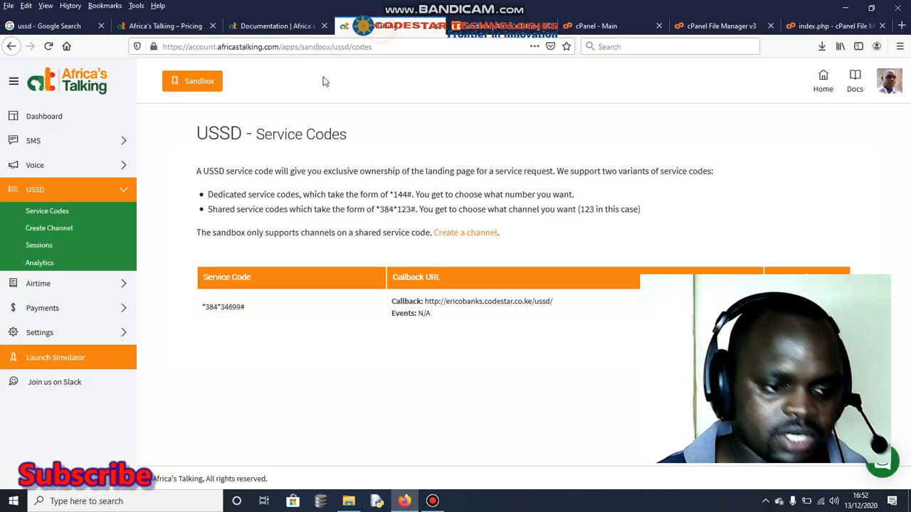
double_click(224, 307)
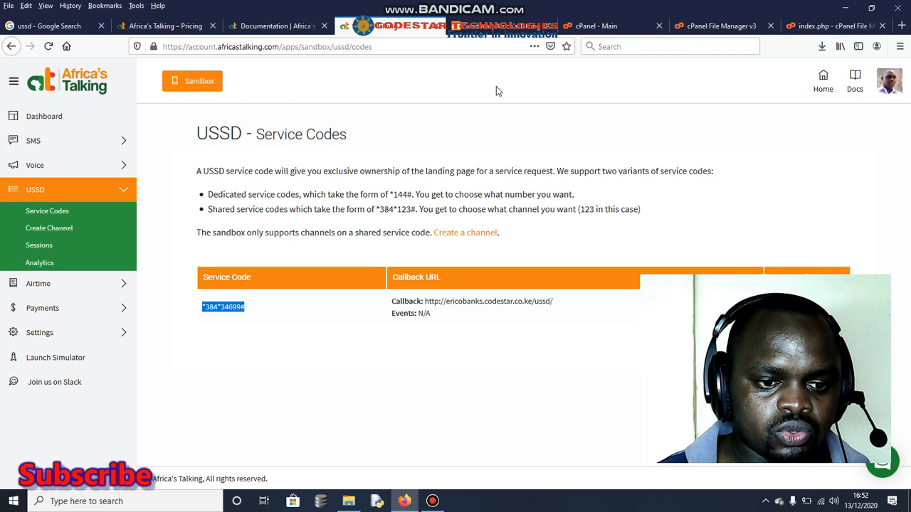
Dial *384*34699# in the simulator and send 1 for My Account
left_click(54, 357)
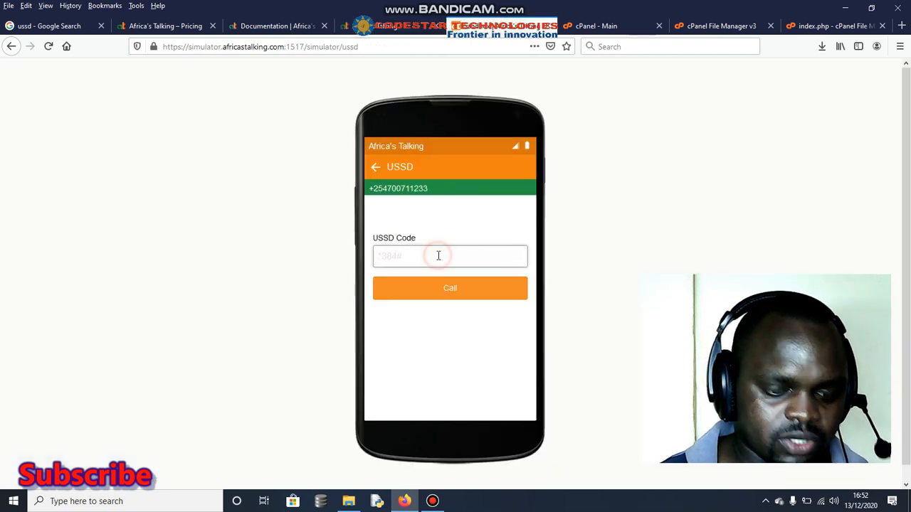
left_click(450, 288)
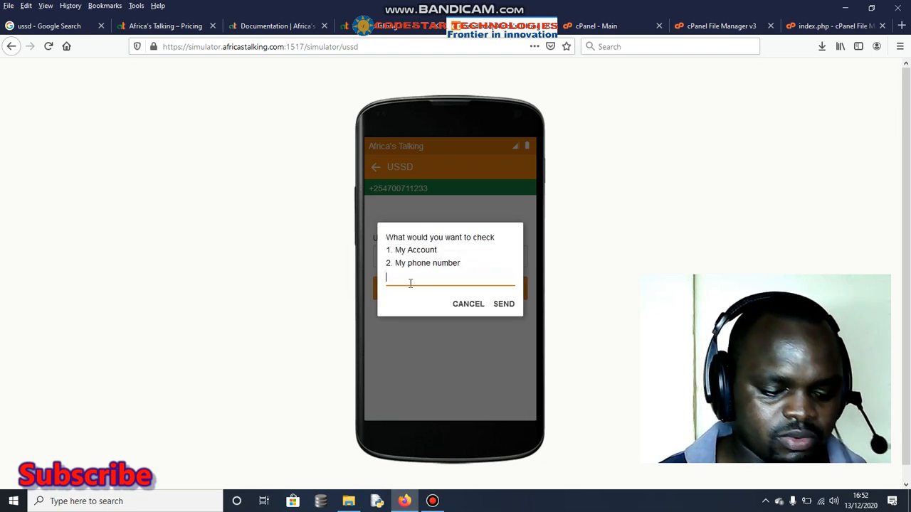
type("1")
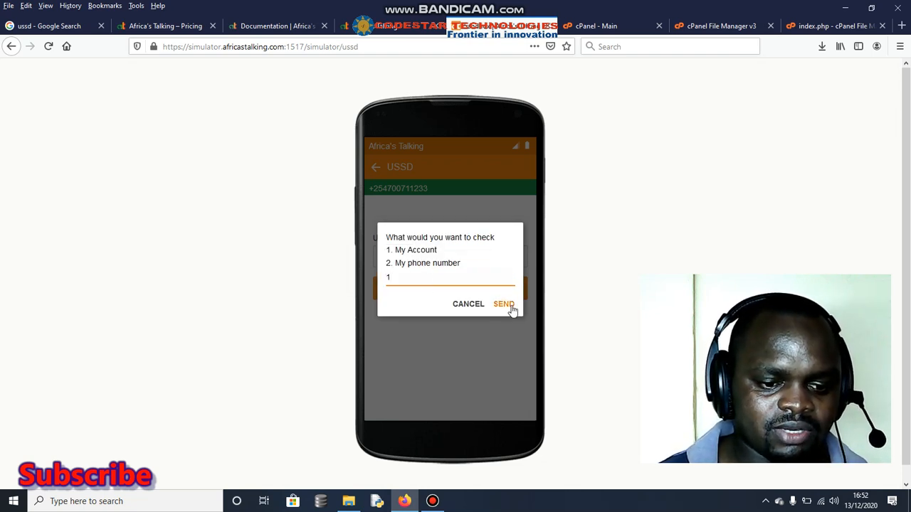
left_click(504, 304)
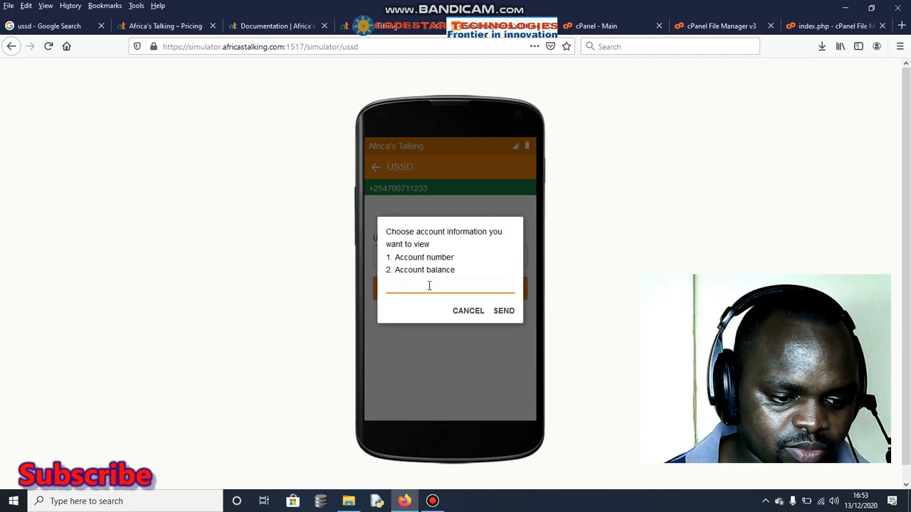
Send 2 for Account balance, dismiss the KES 10,000 message, and return to index.php
type("2")
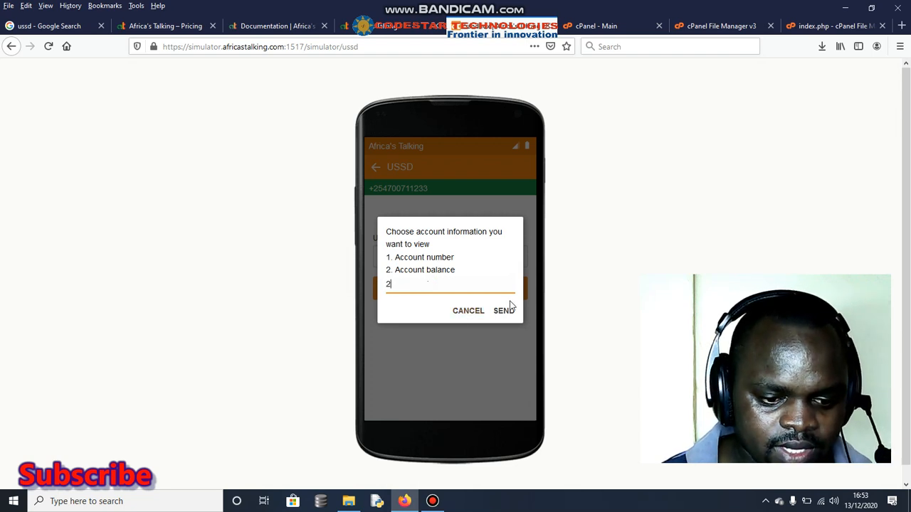
left_click(504, 311)
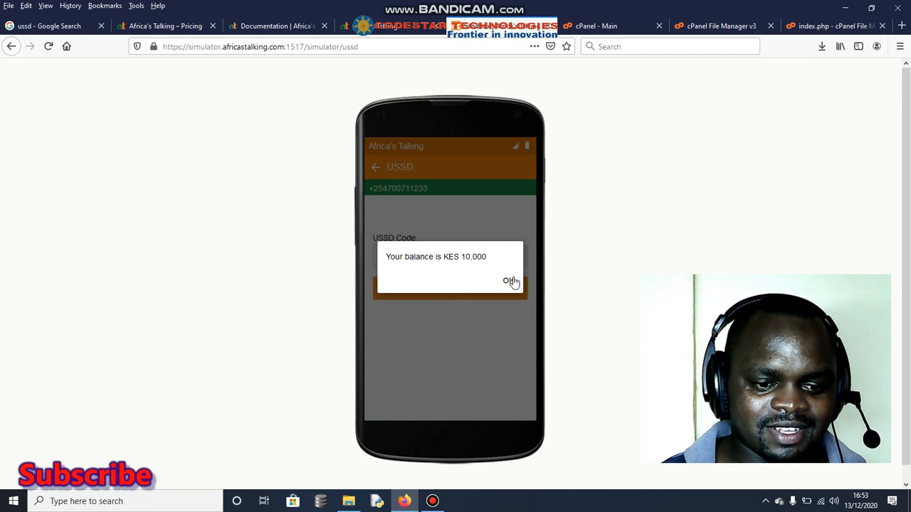
left_click(509, 281)
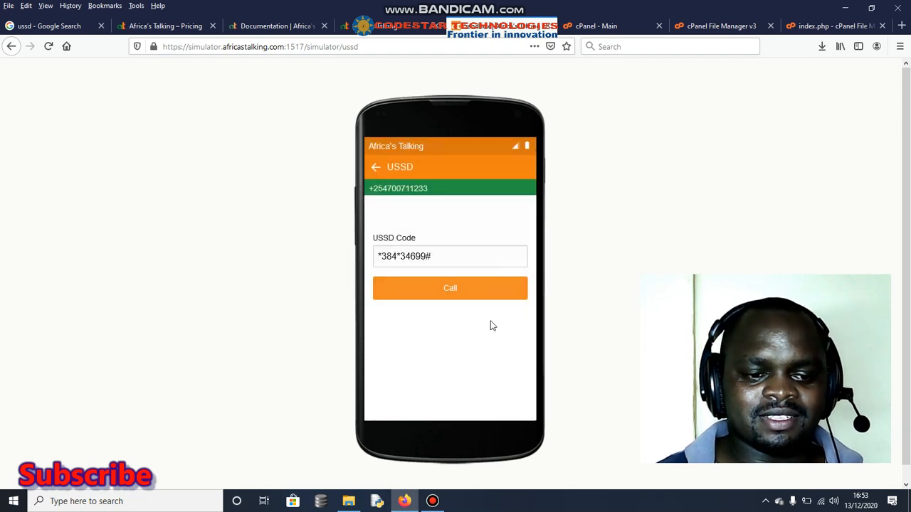
mouse_move(493, 342)
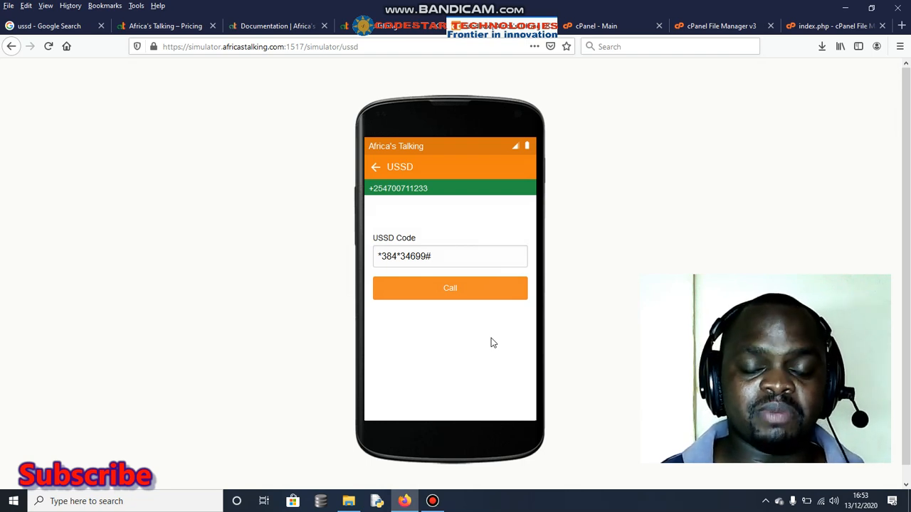
left_click(833, 25)
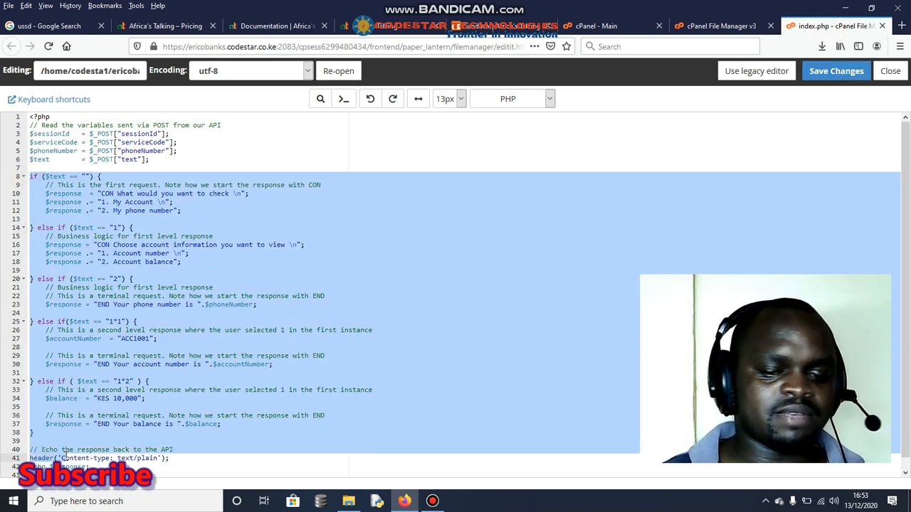
Deselect the index.php code to review its USSD menu branches through the balance response
left_click(191, 227)
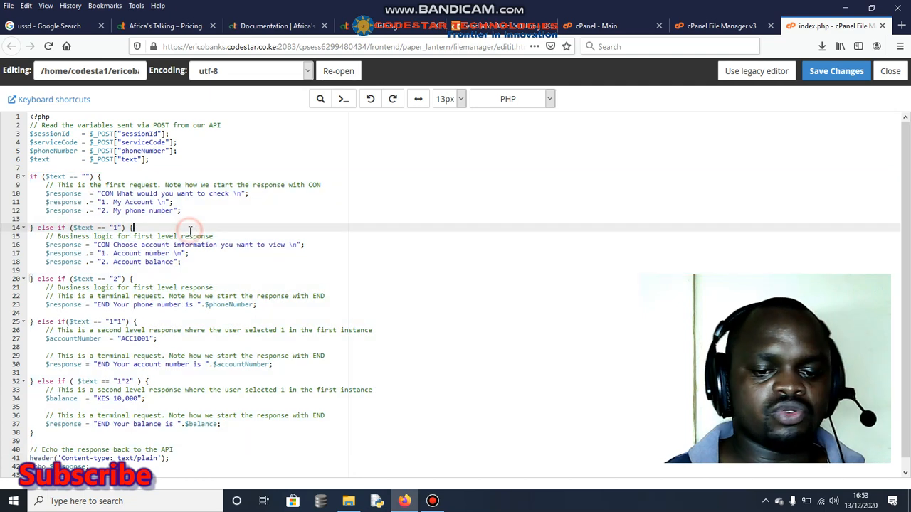
mouse_move(635, 181)
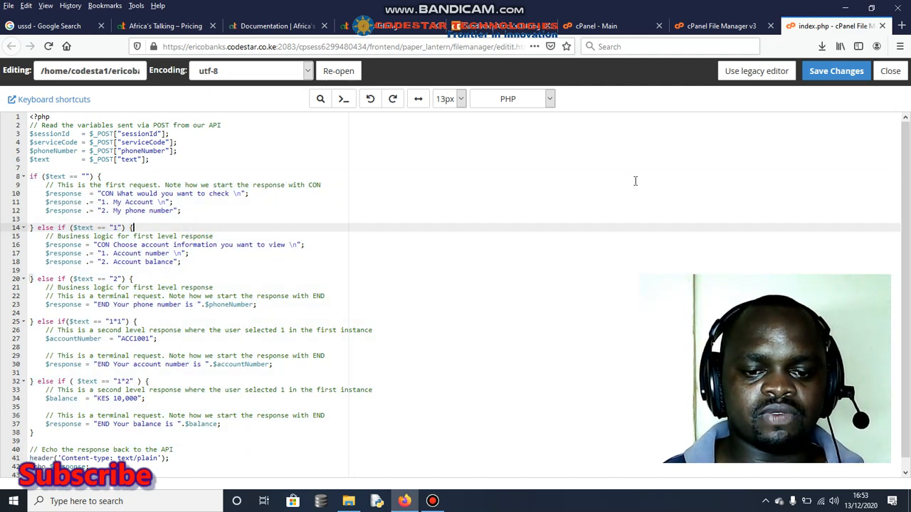
mouse_move(483, 211)
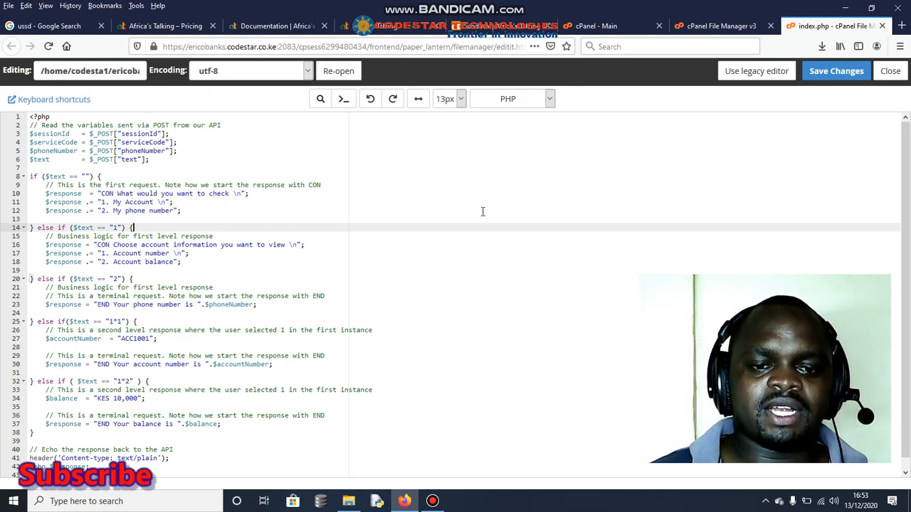
mouse_move(516, 39)
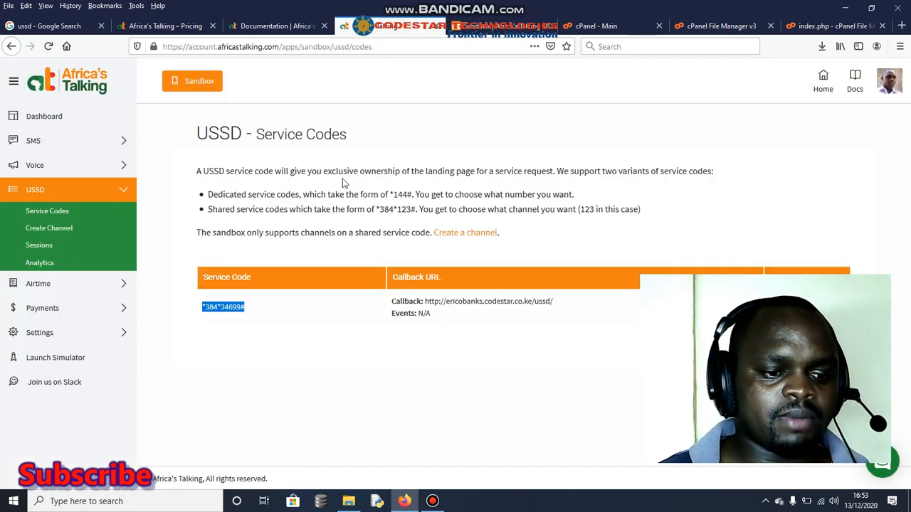
Expand Airtime, glance at Pricing, and open the Create USSD Channel form for shared code *384#
left_click(38, 214)
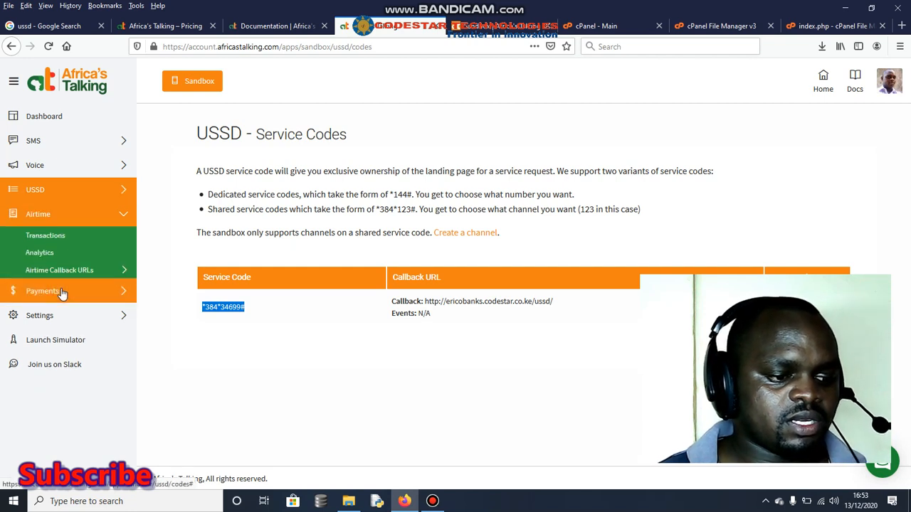
mouse_move(100, 244)
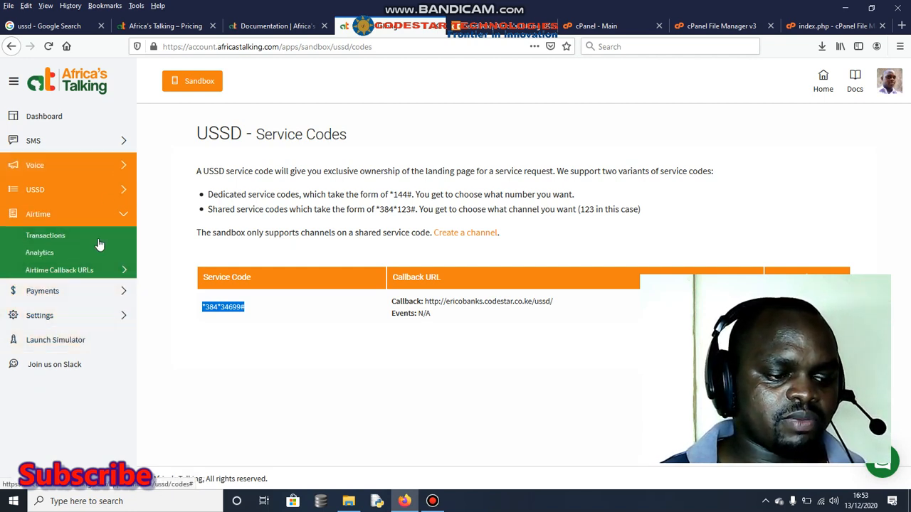
mouse_move(77, 339)
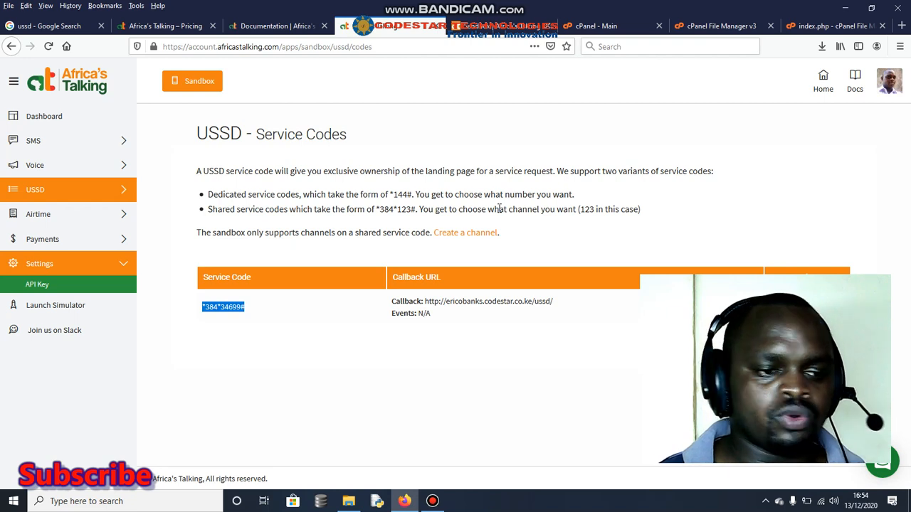
left_click(164, 26)
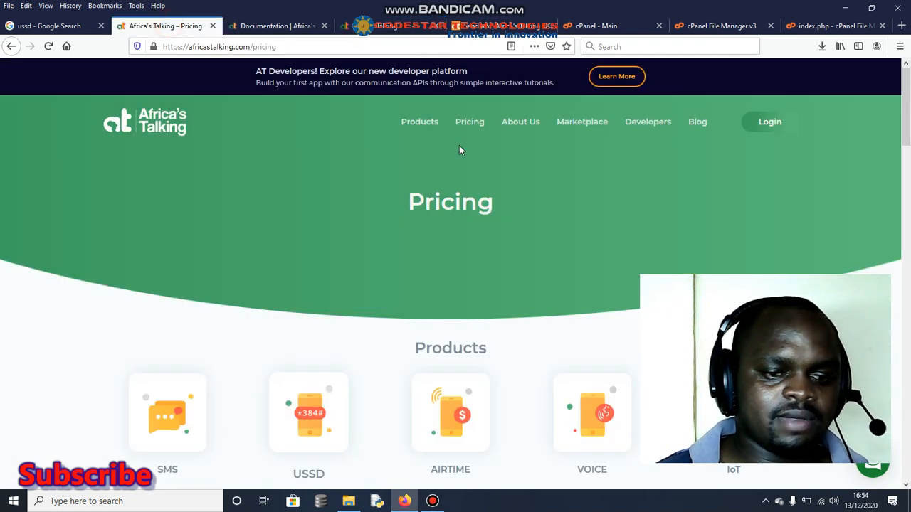
mouse_move(736, 188)
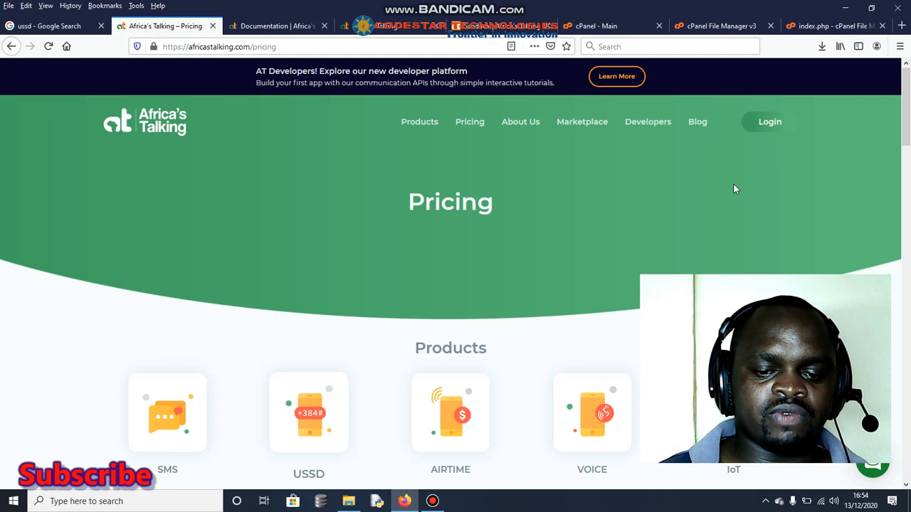
mouse_move(669, 182)
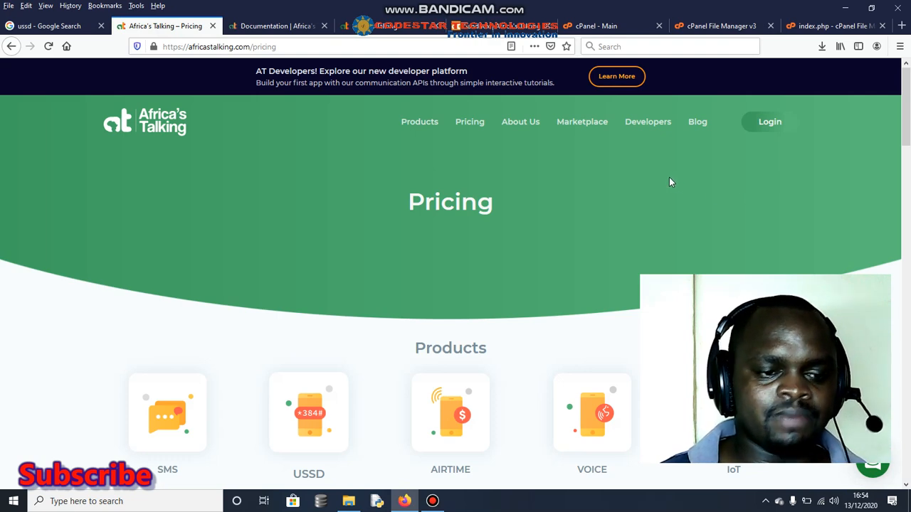
left_click(427, 26)
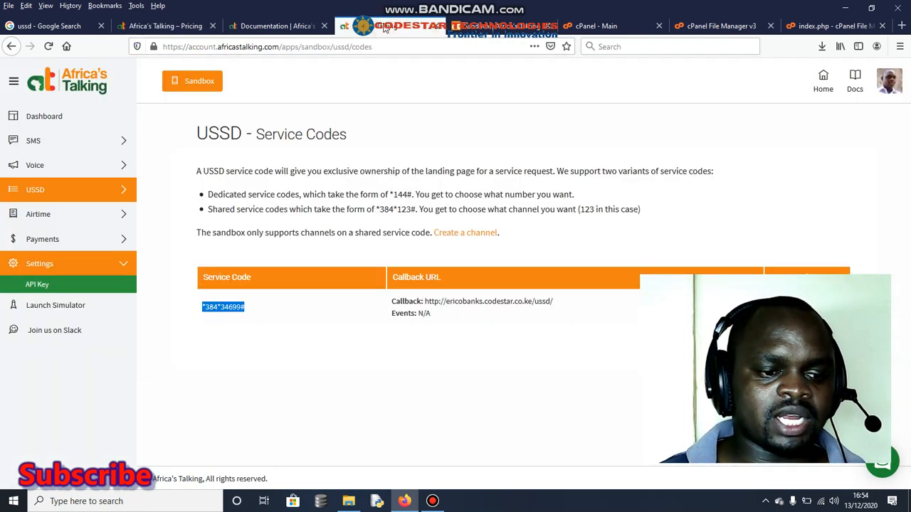
mouse_move(50, 170)
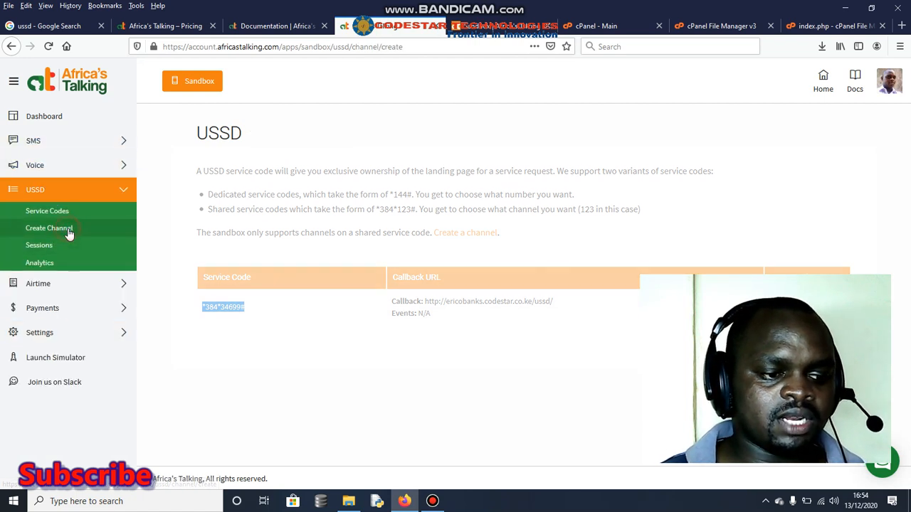
left_click(49, 227)
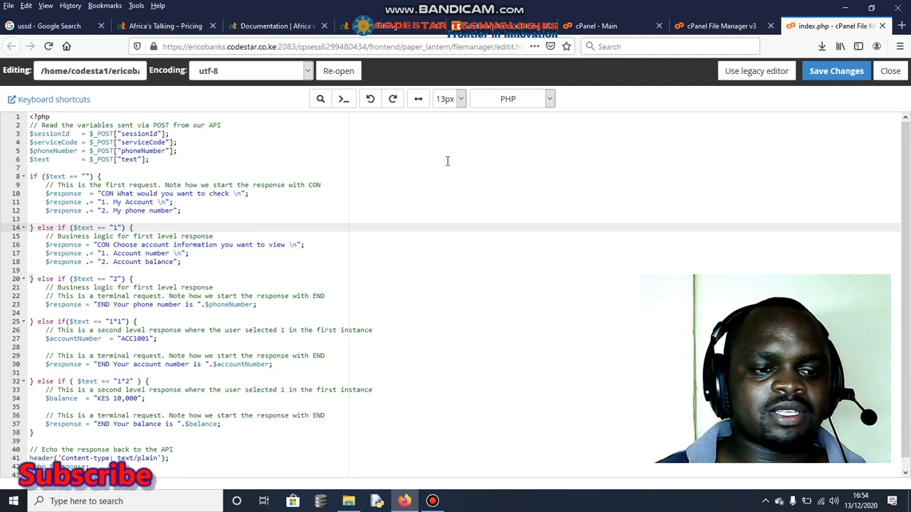
left_click(274, 27)
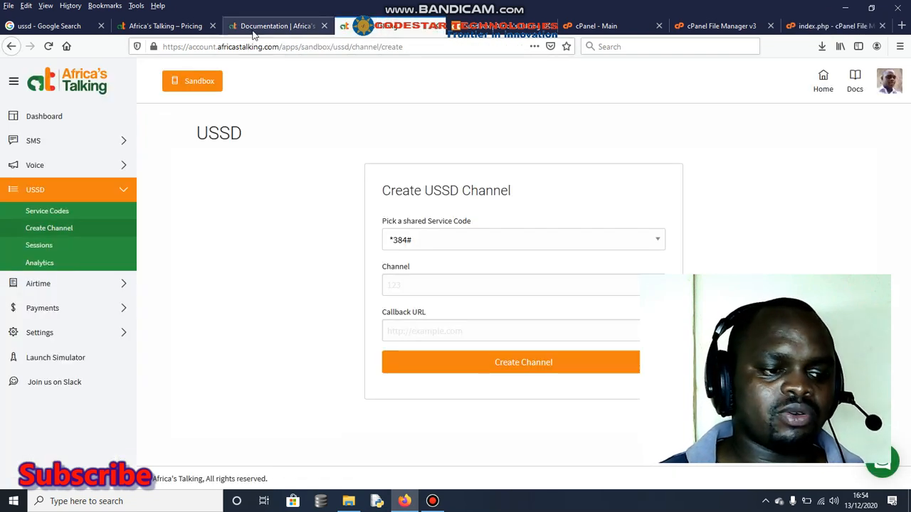